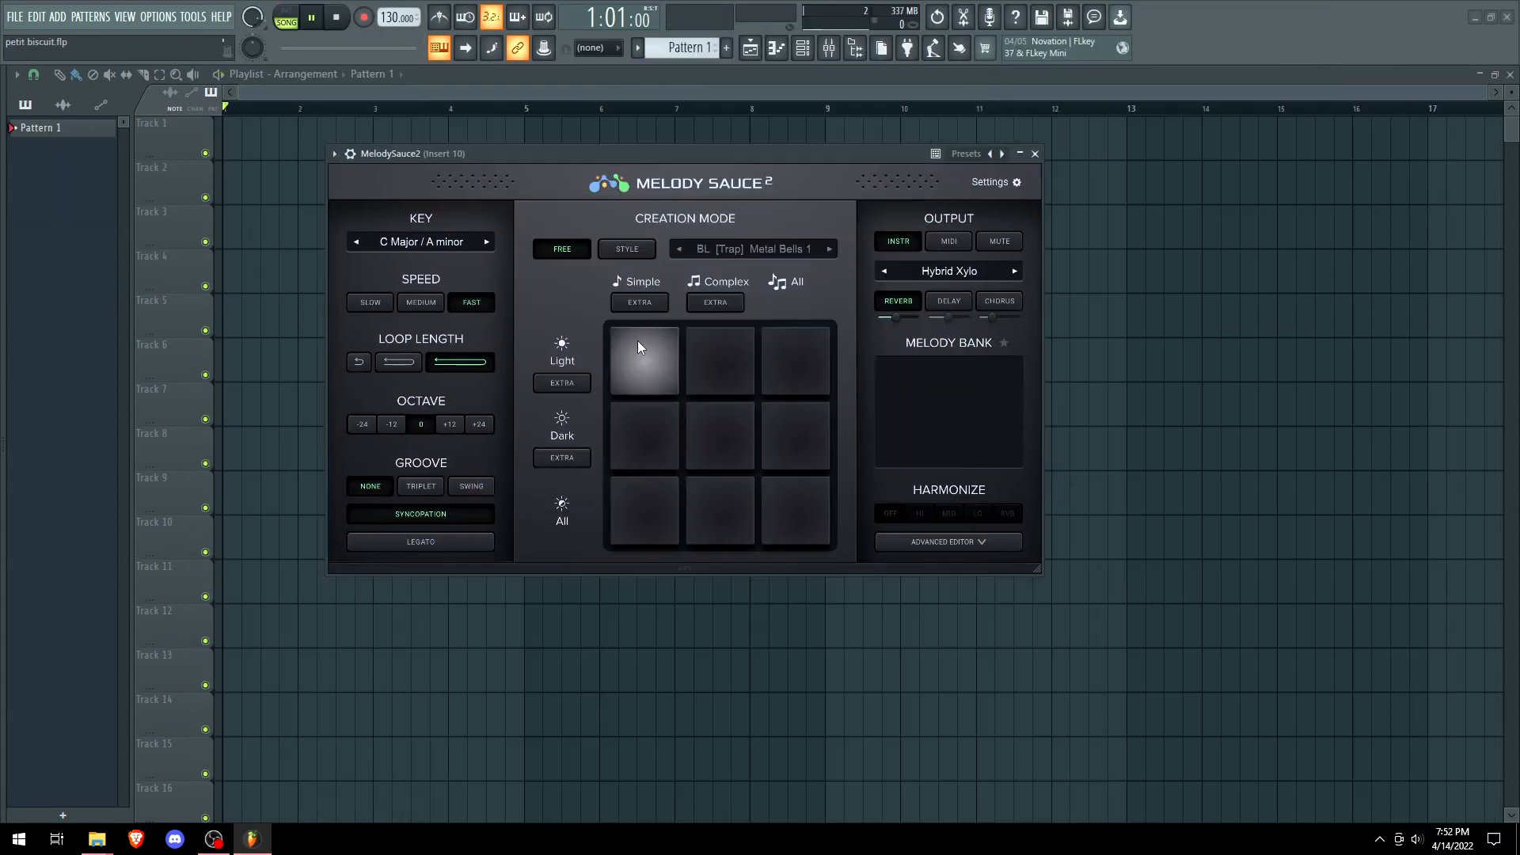
# Generate melodies in Db Major / Bb minor at slow speed, landing on the Bright Acoustic guitar sound.
pyautogui.click(643, 361)
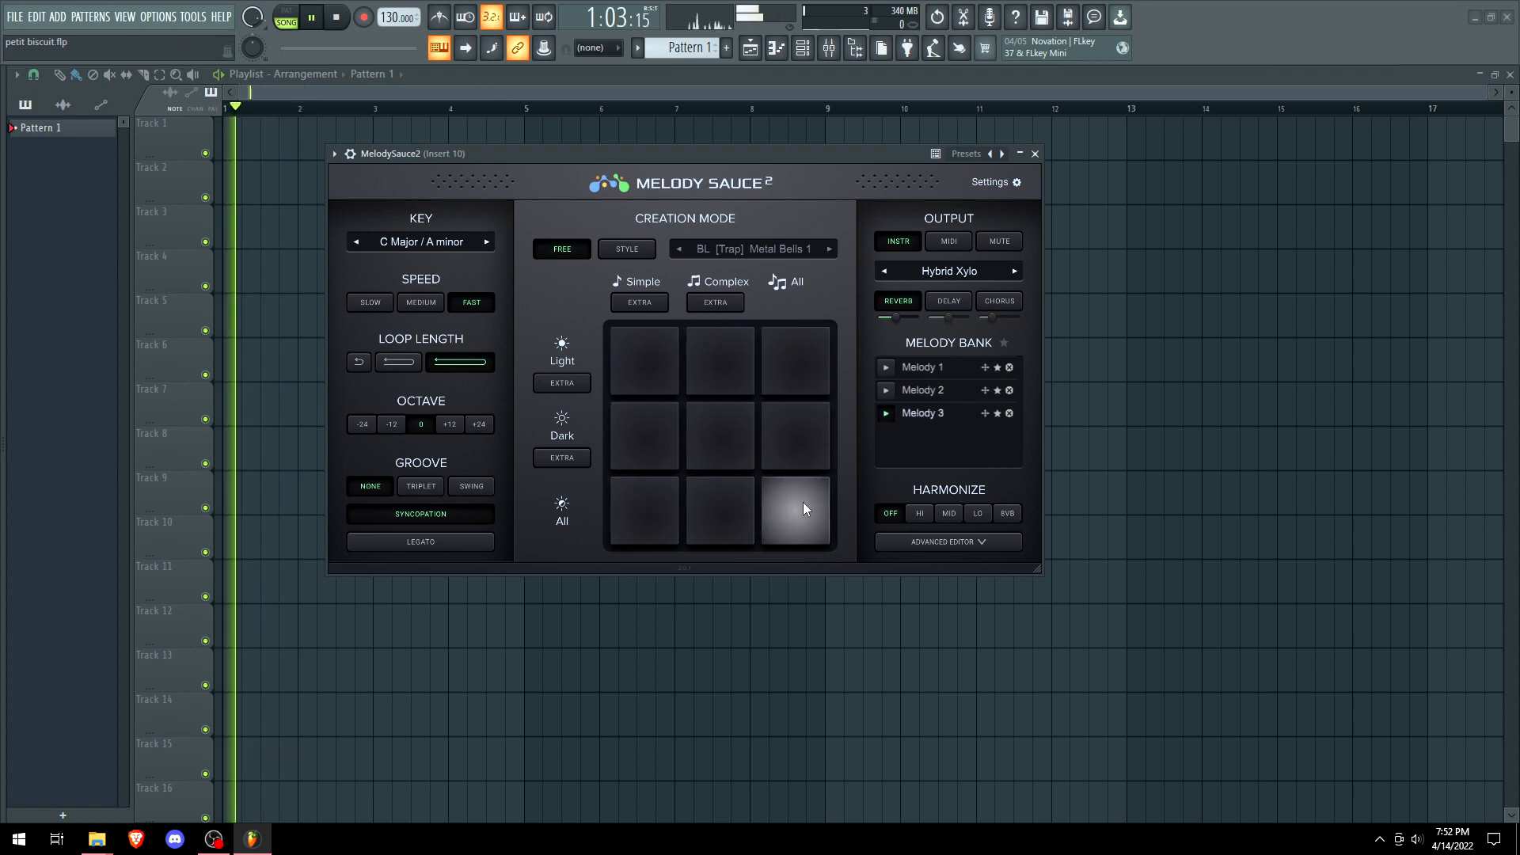
pyautogui.click(795, 511)
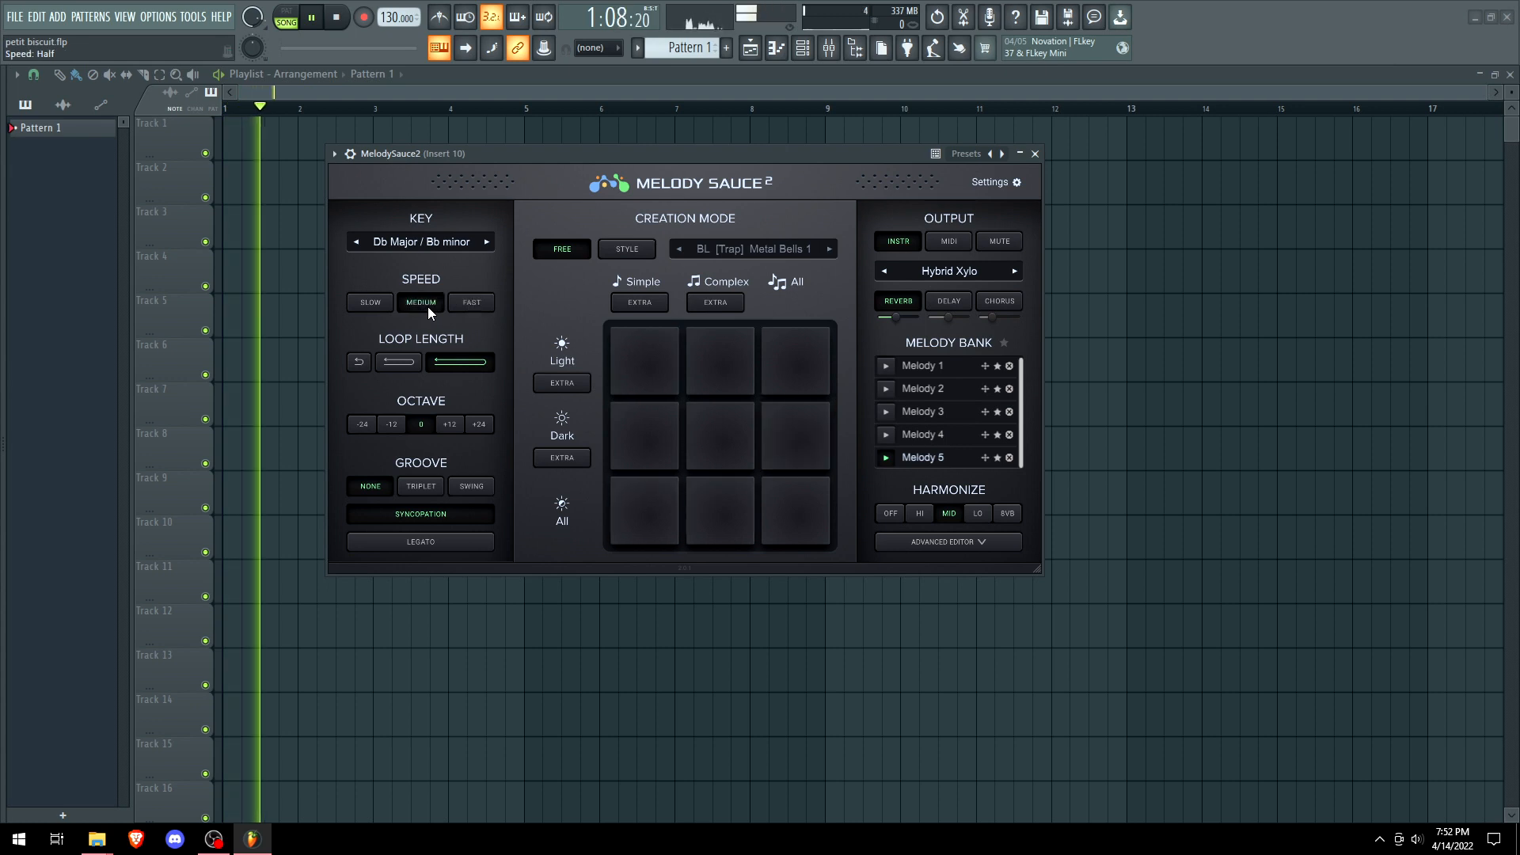
pyautogui.click(369, 301)
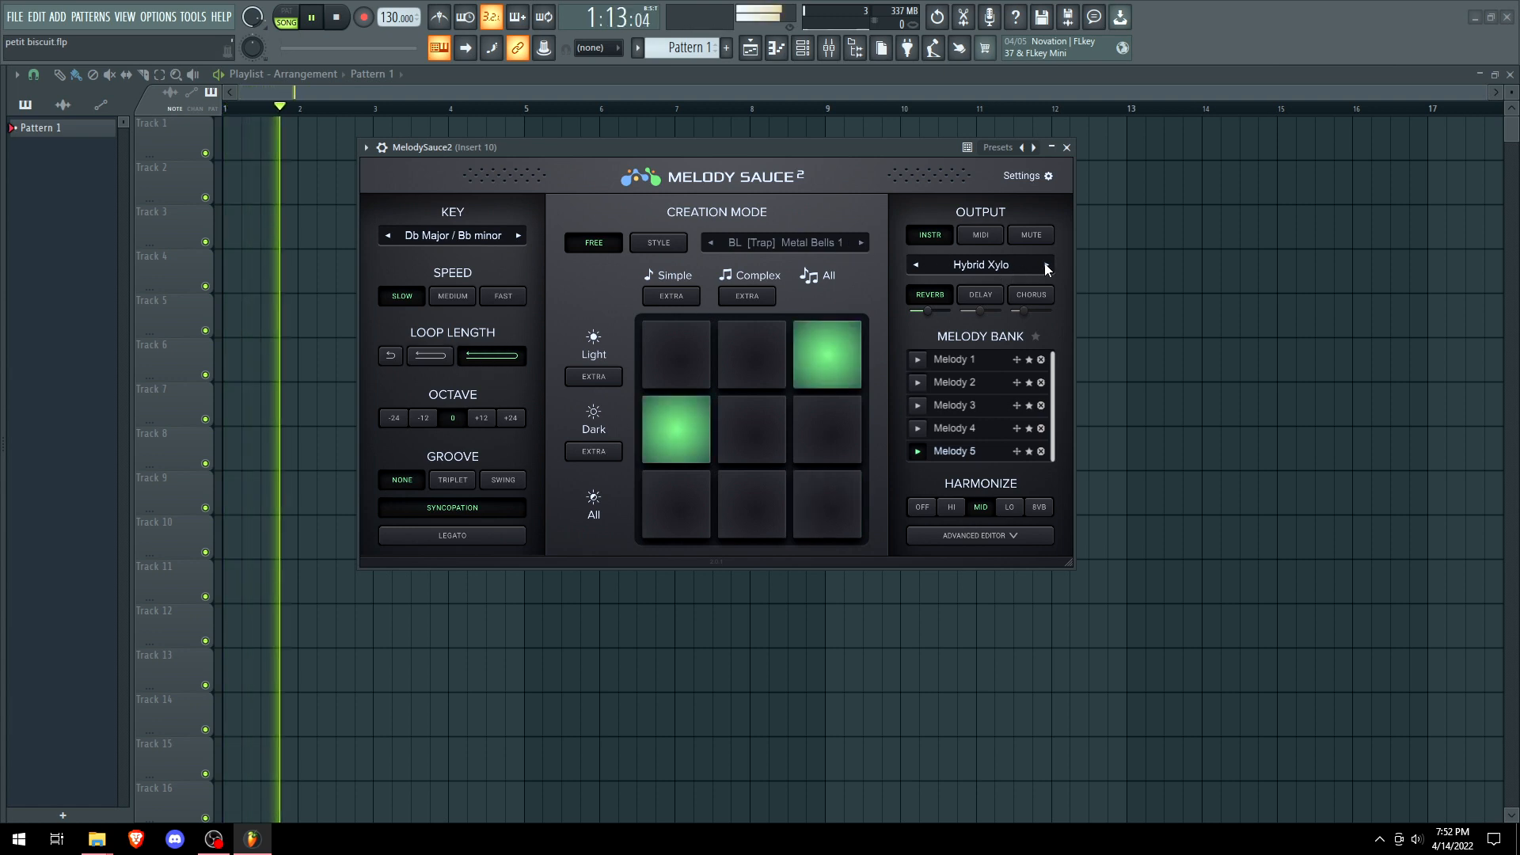
pyautogui.click(979, 264)
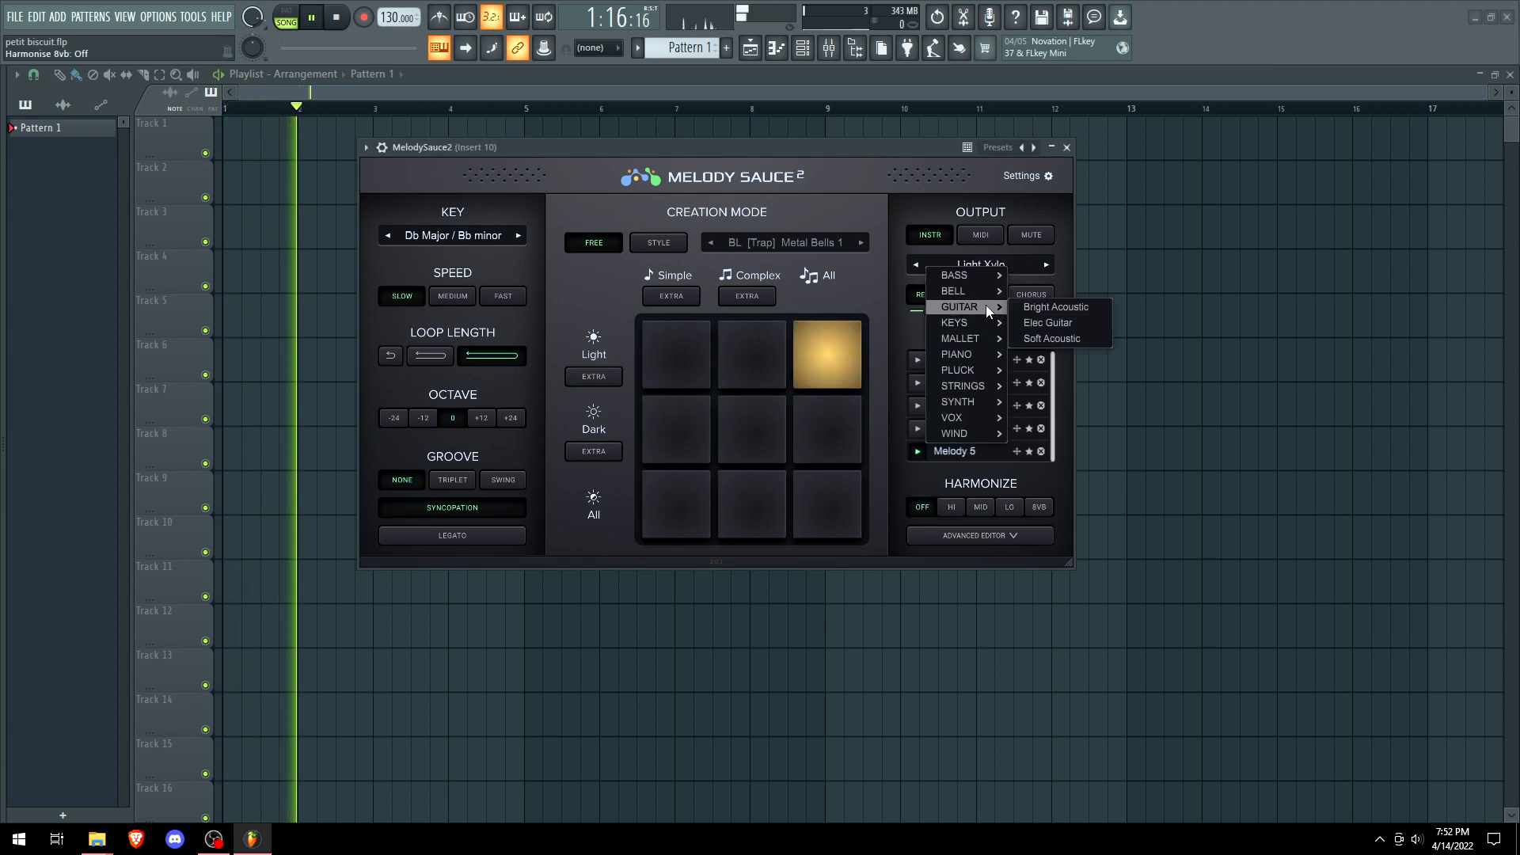
pyautogui.click(1054, 307)
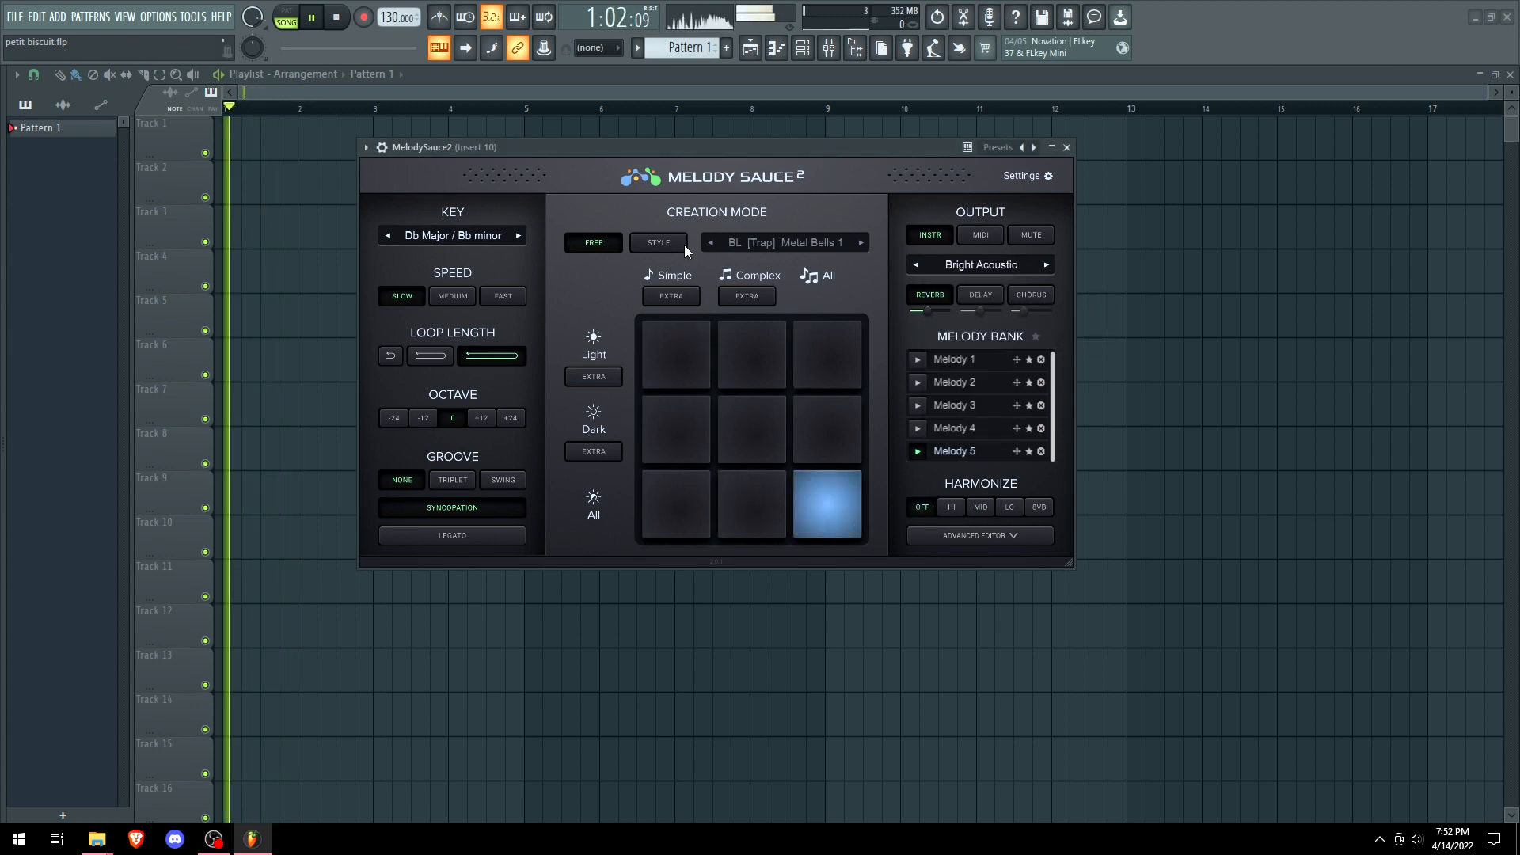
# Switch to Style mode and generate a fast, legato melody two octaves up with mid harmonizing.
pyautogui.click(657, 242)
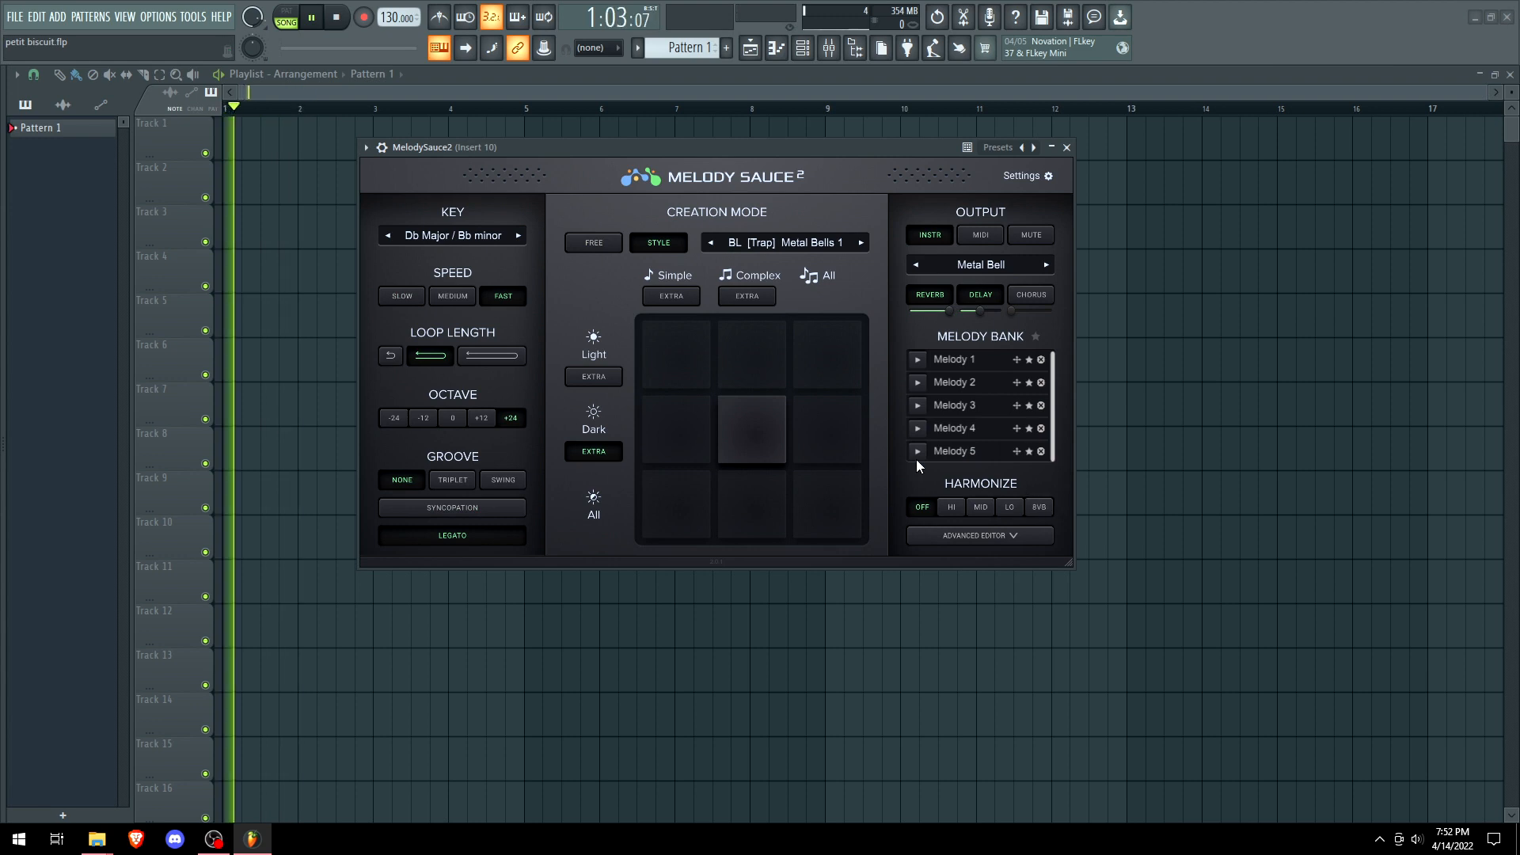
pyautogui.click(751, 428)
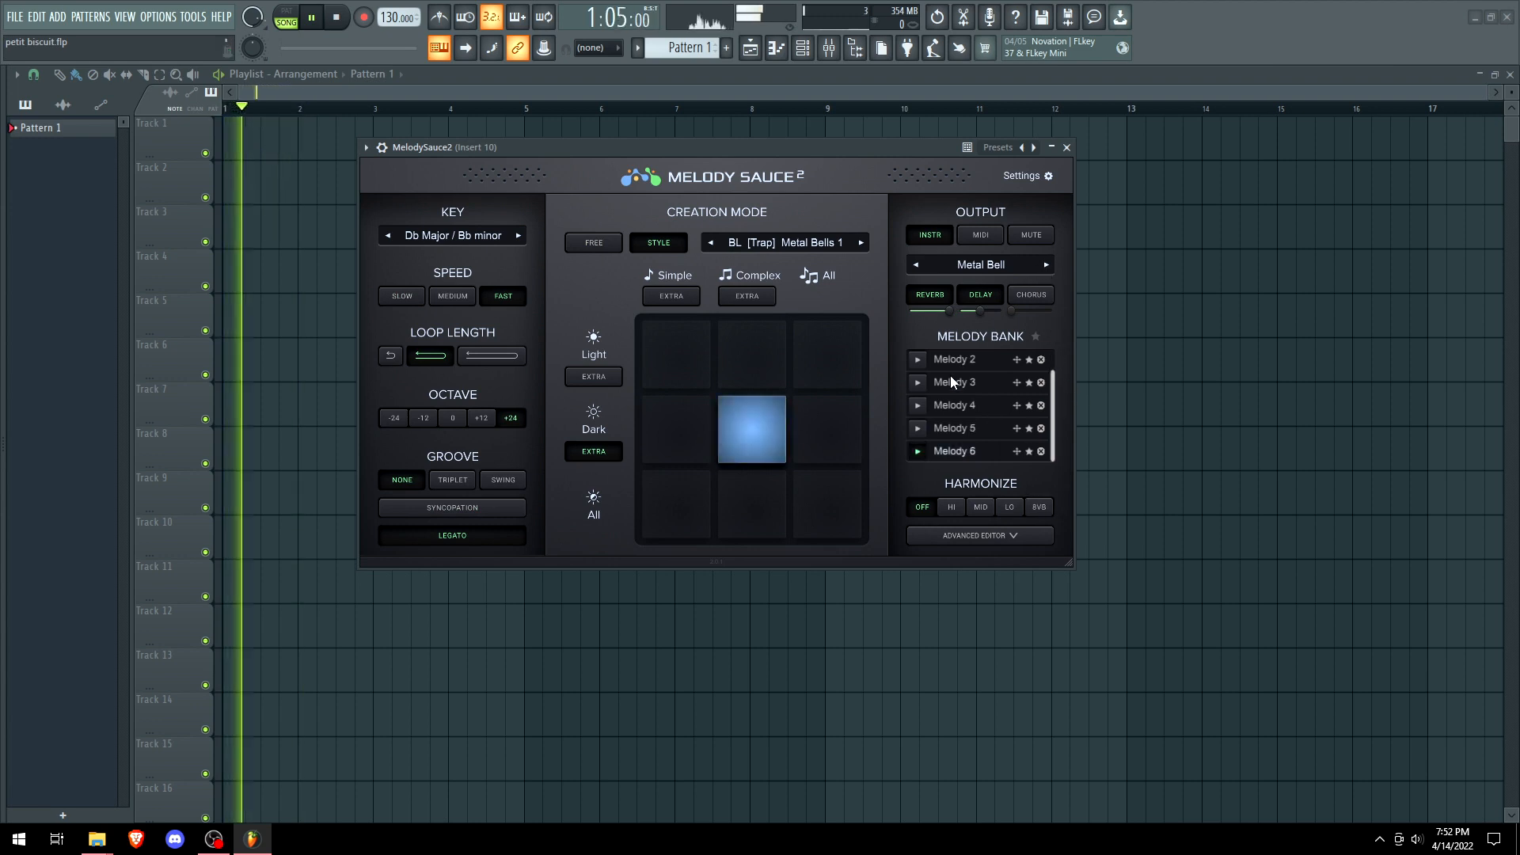
pyautogui.click(979, 506)
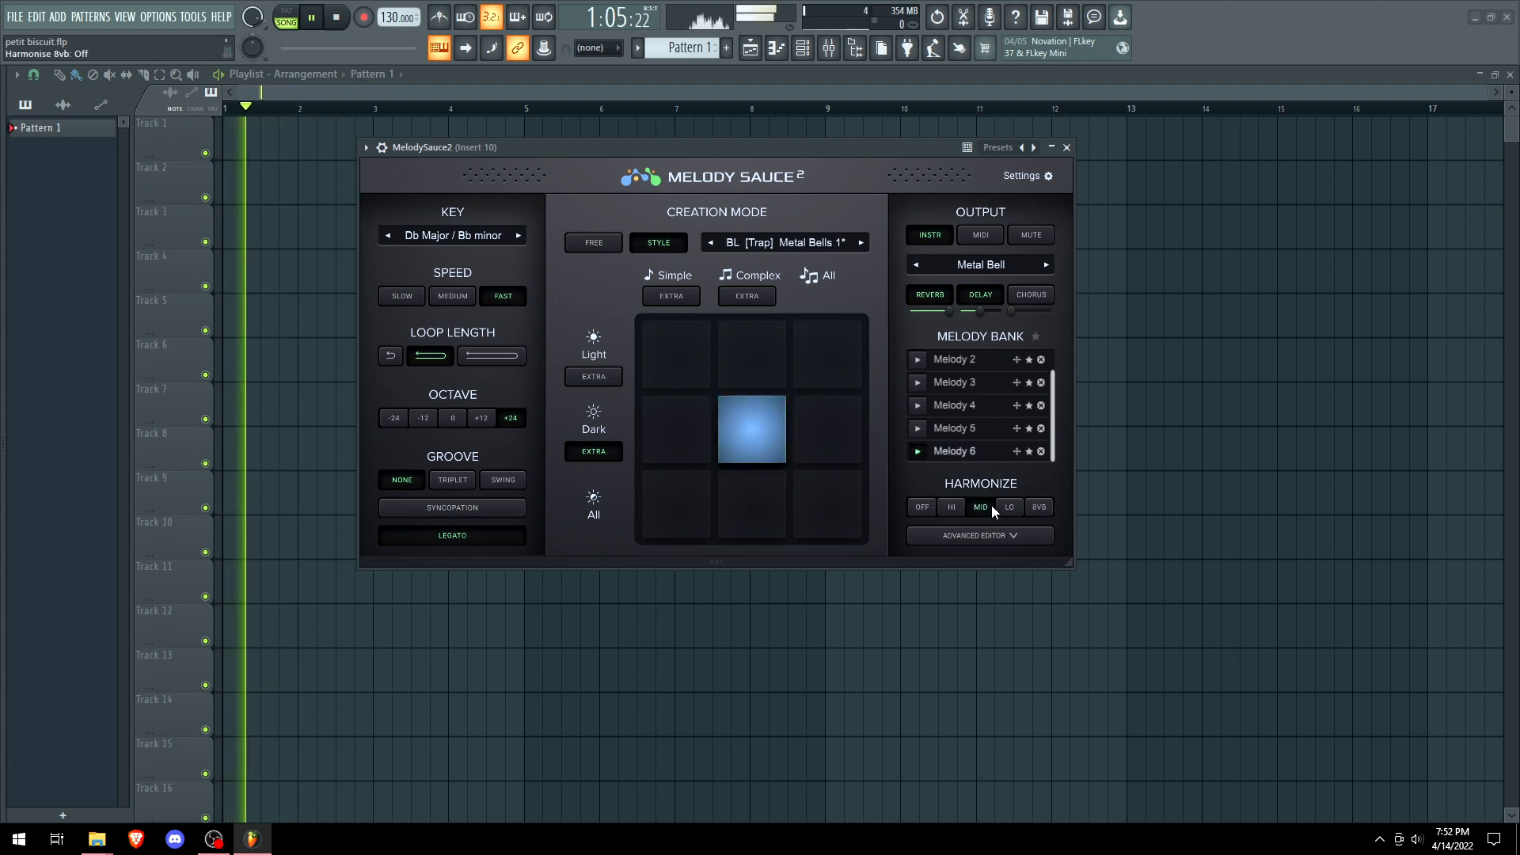
pyautogui.click(751, 432)
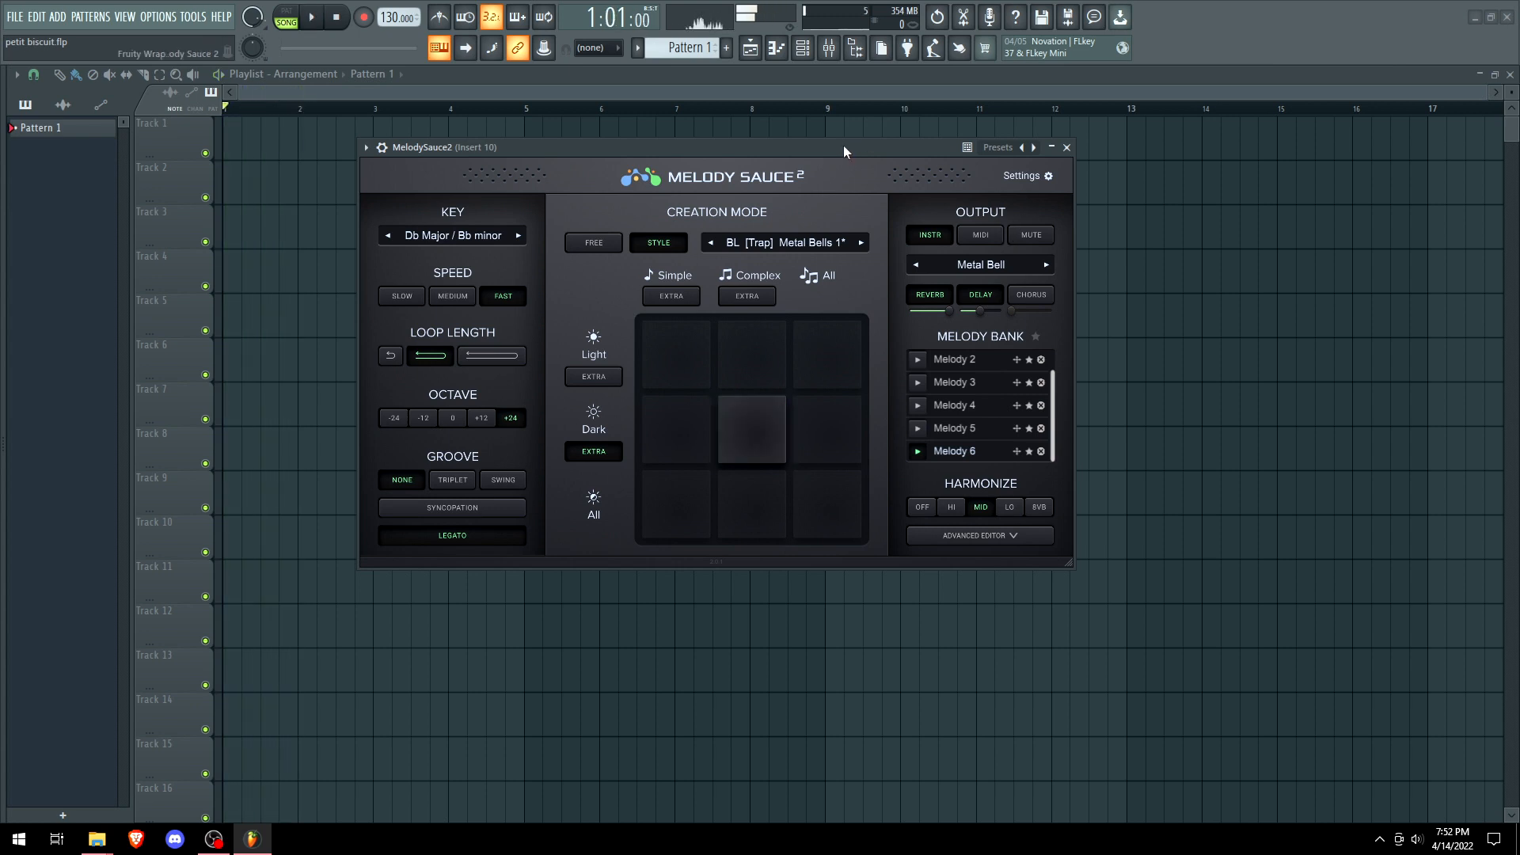
# Slow the project to 88 BPM and generate free-mode melodies with swing added.
pyautogui.click(826, 354)
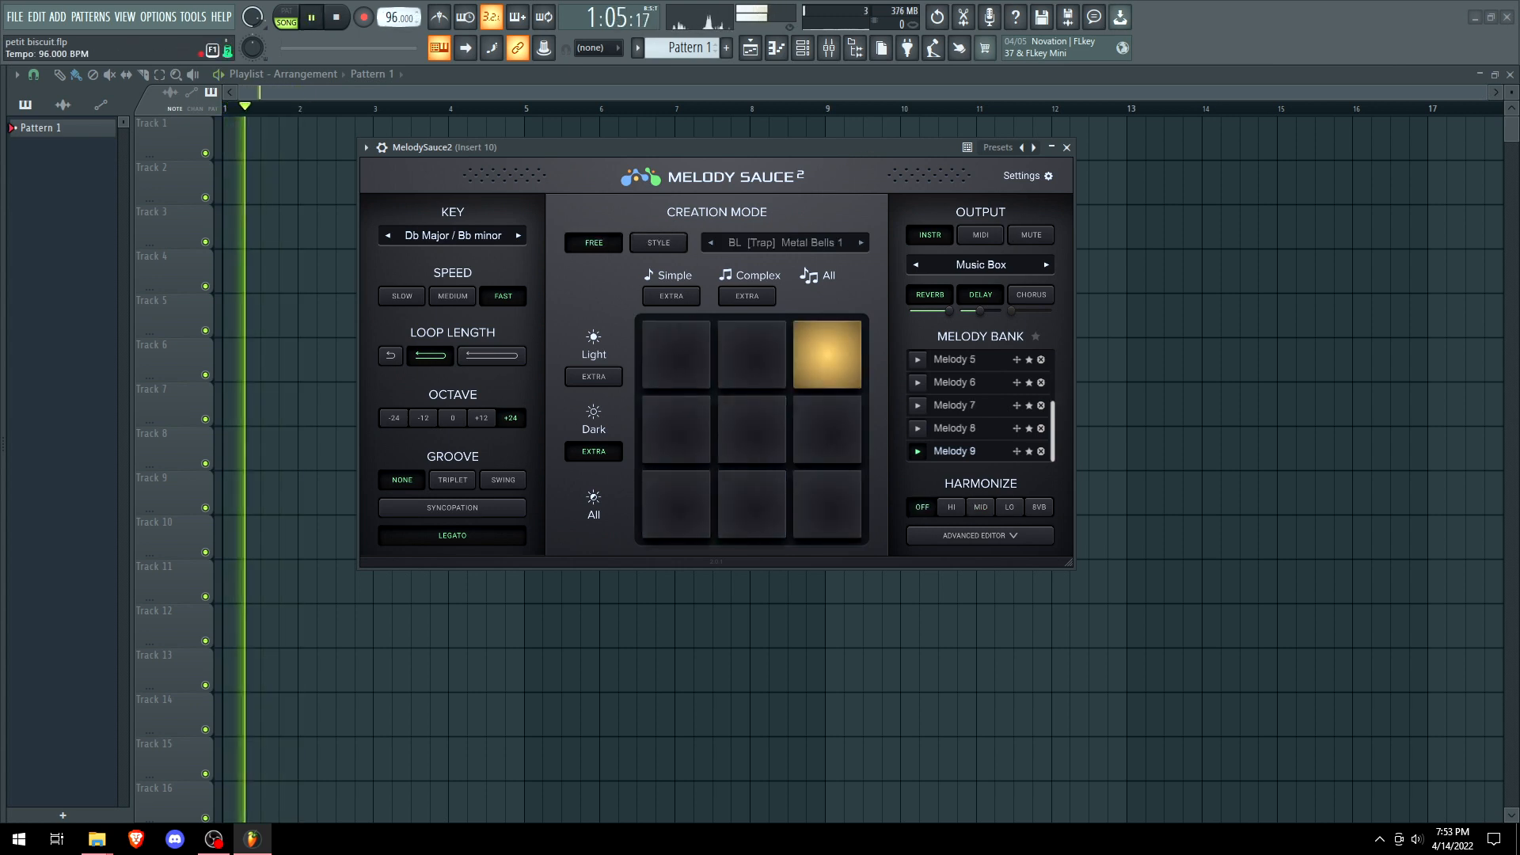
pyautogui.click(751, 426)
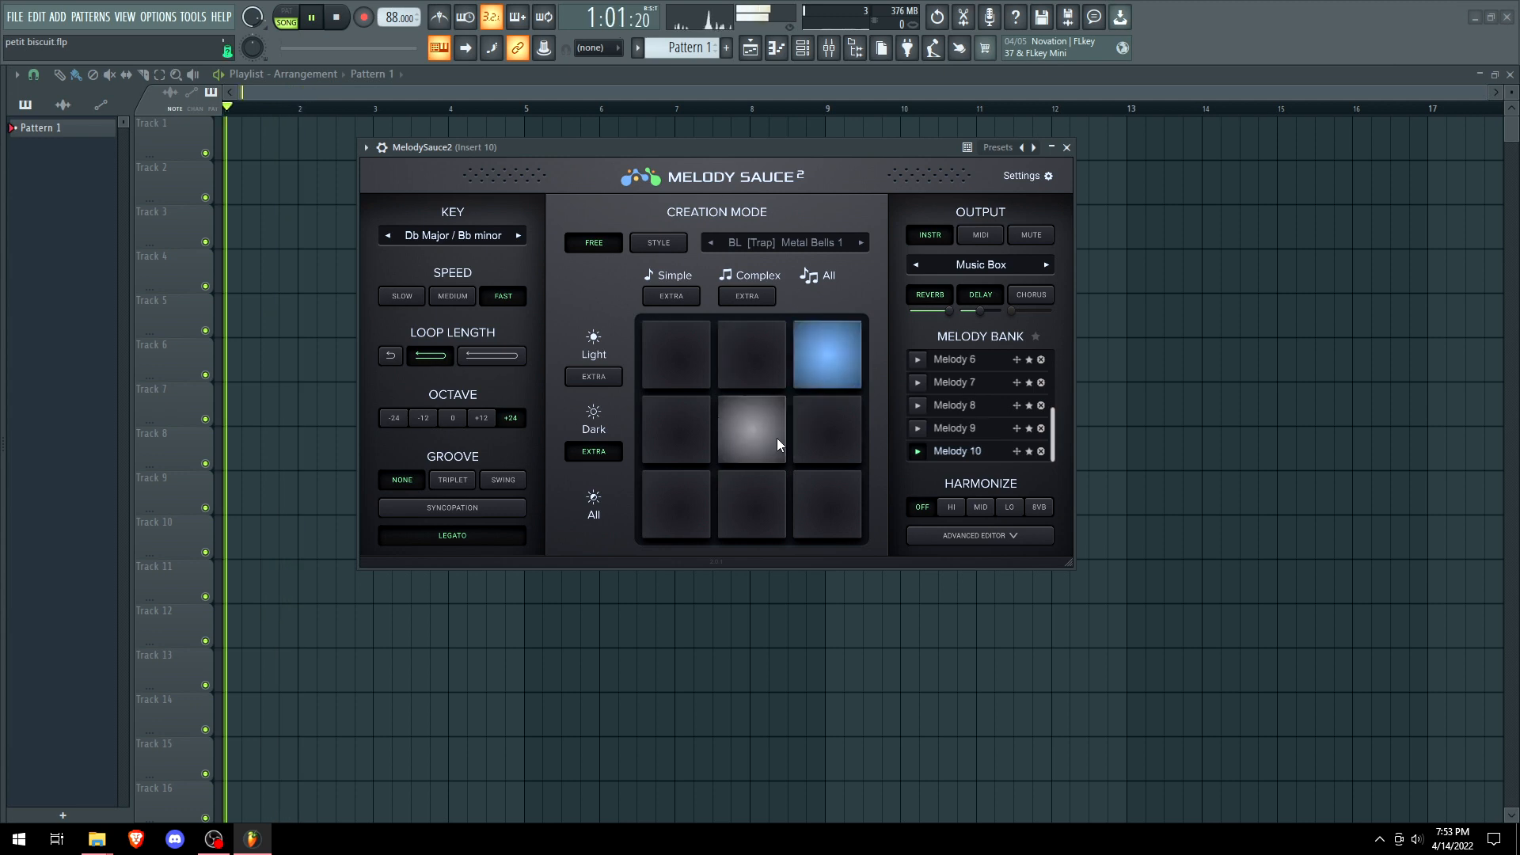
pyautogui.click(674, 505)
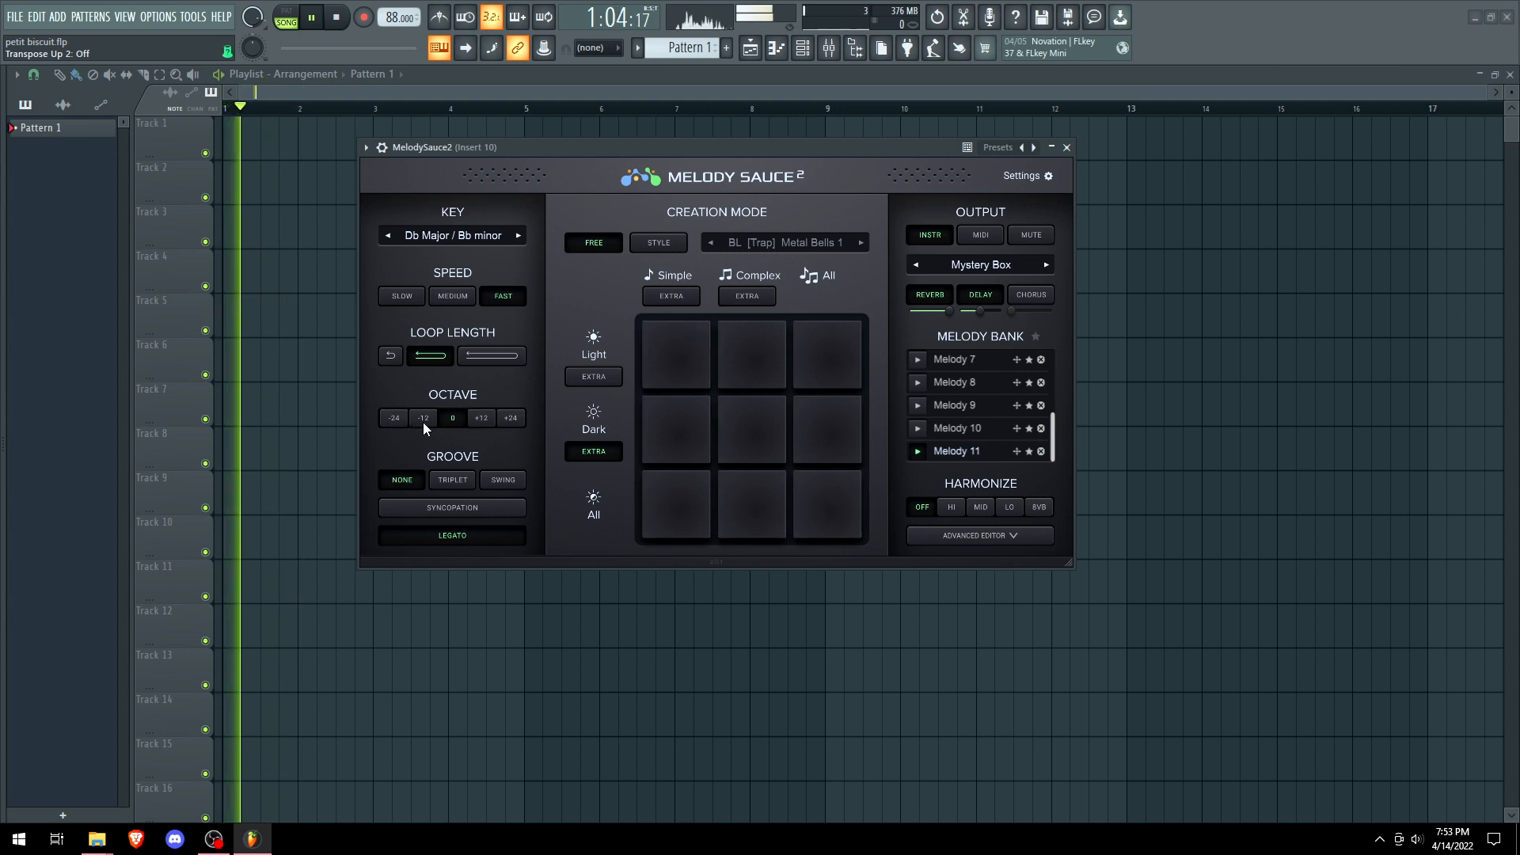
pyautogui.click(450, 479)
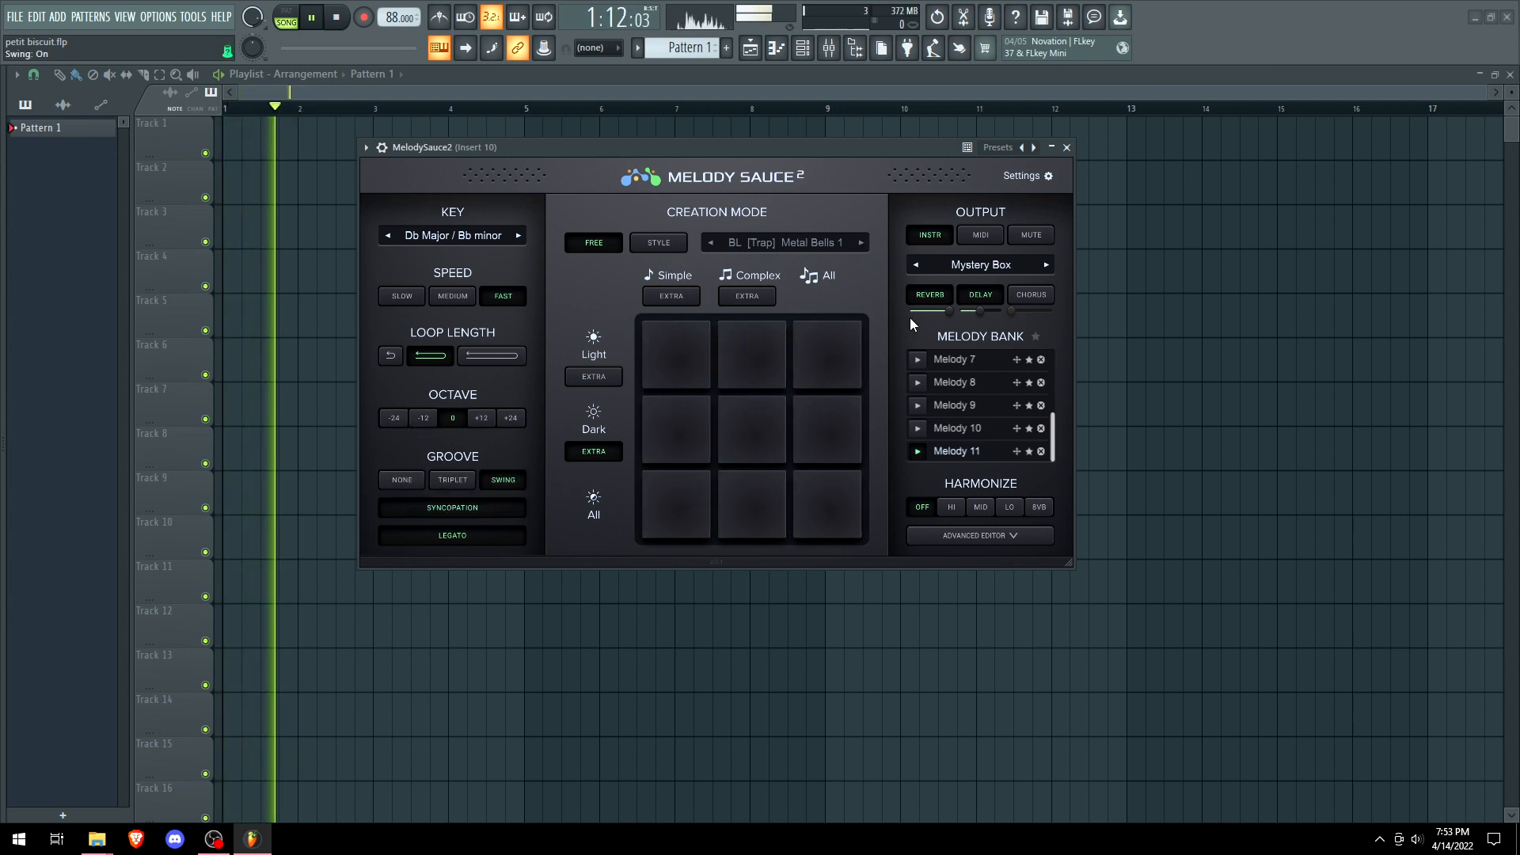
# Generate another melody harmonized high, stepping the instrument sound onward.
pyautogui.click(826, 429)
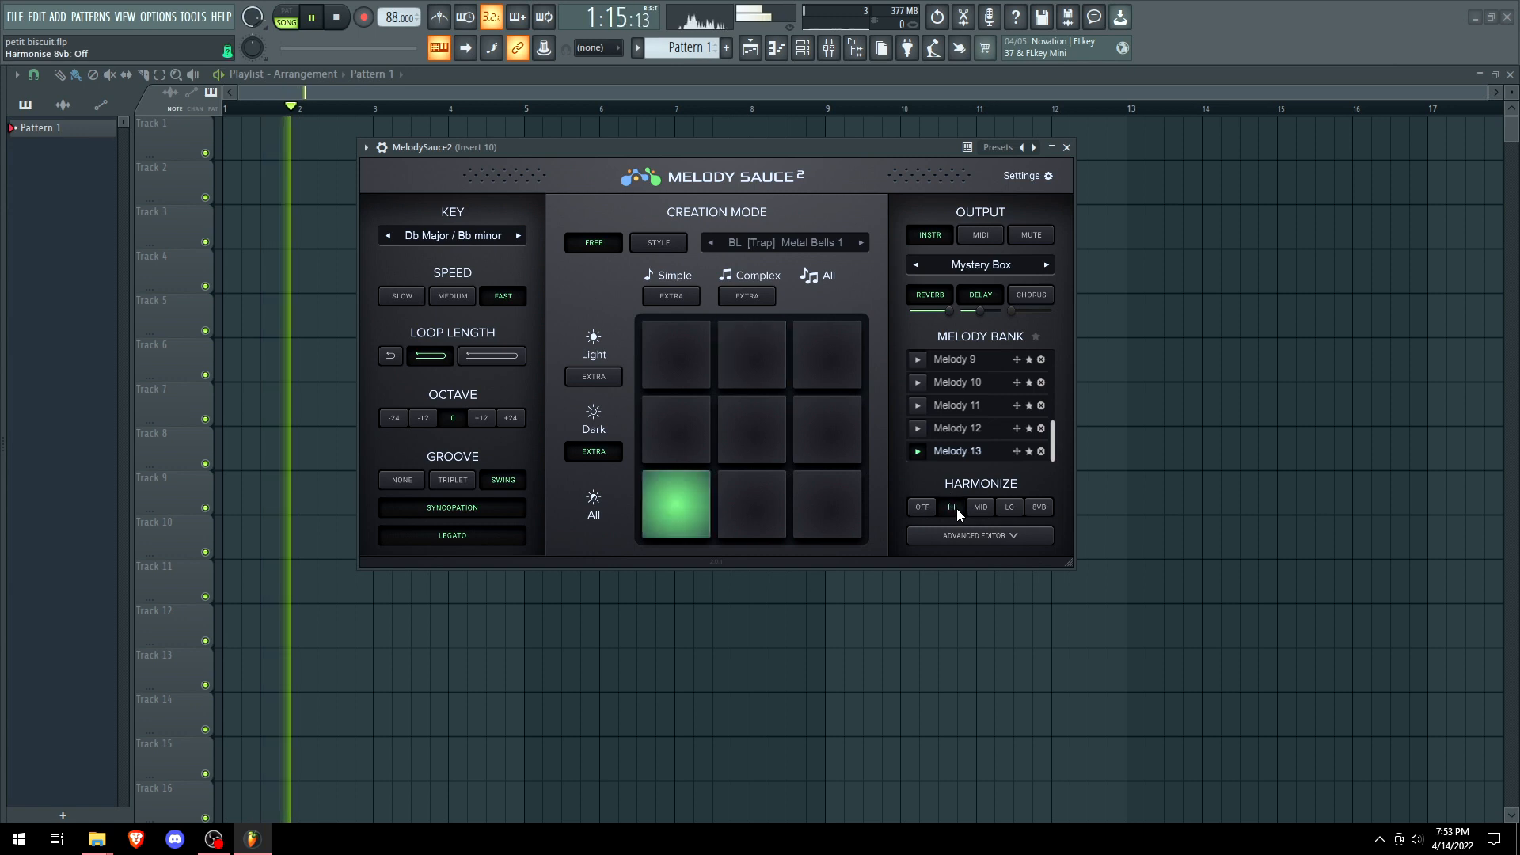
pyautogui.click(1044, 263)
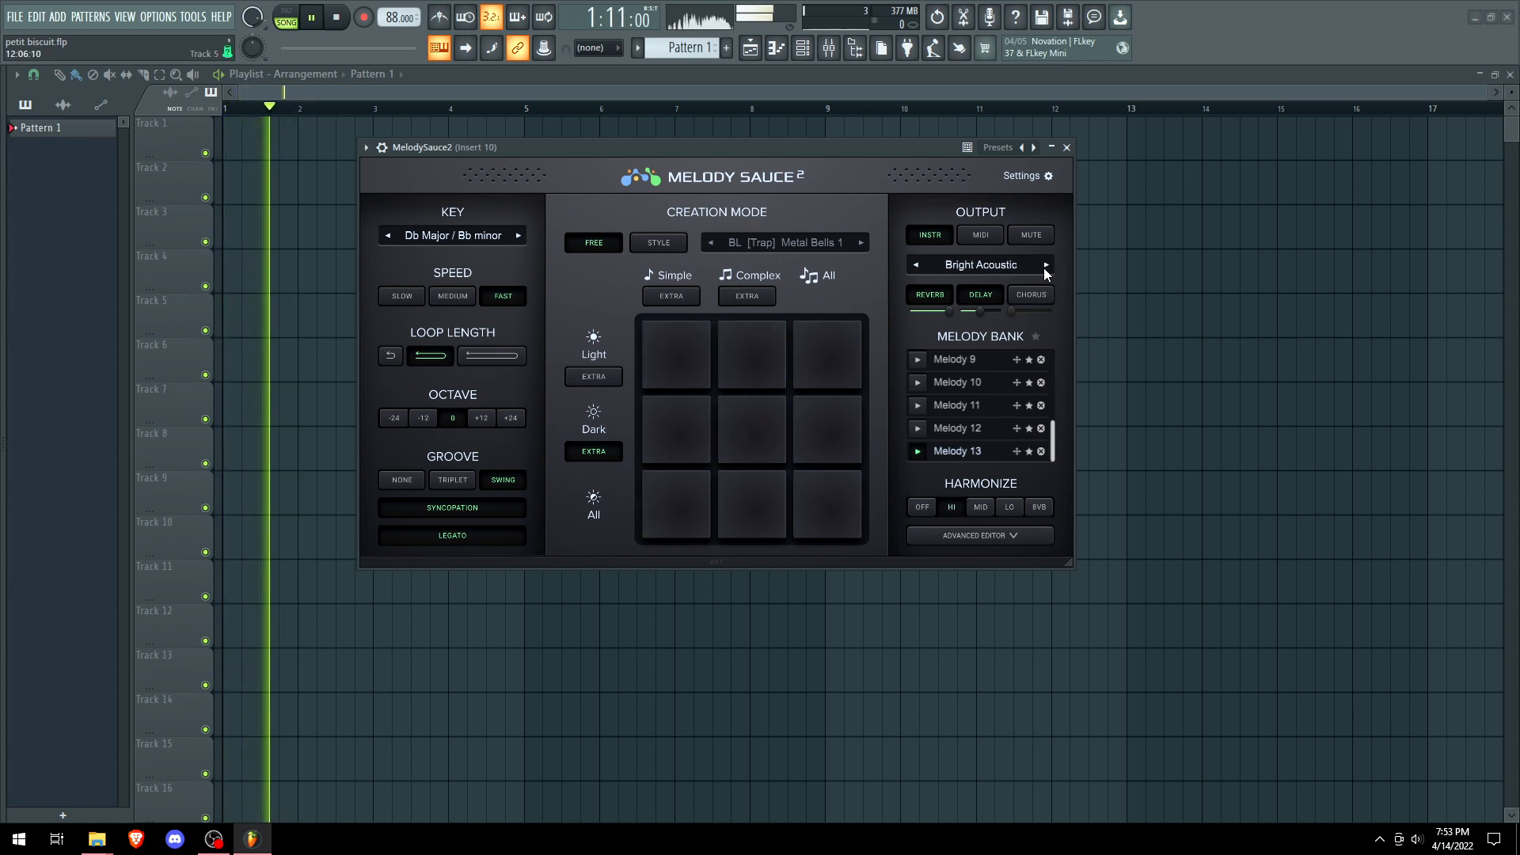
pyautogui.click(826, 431)
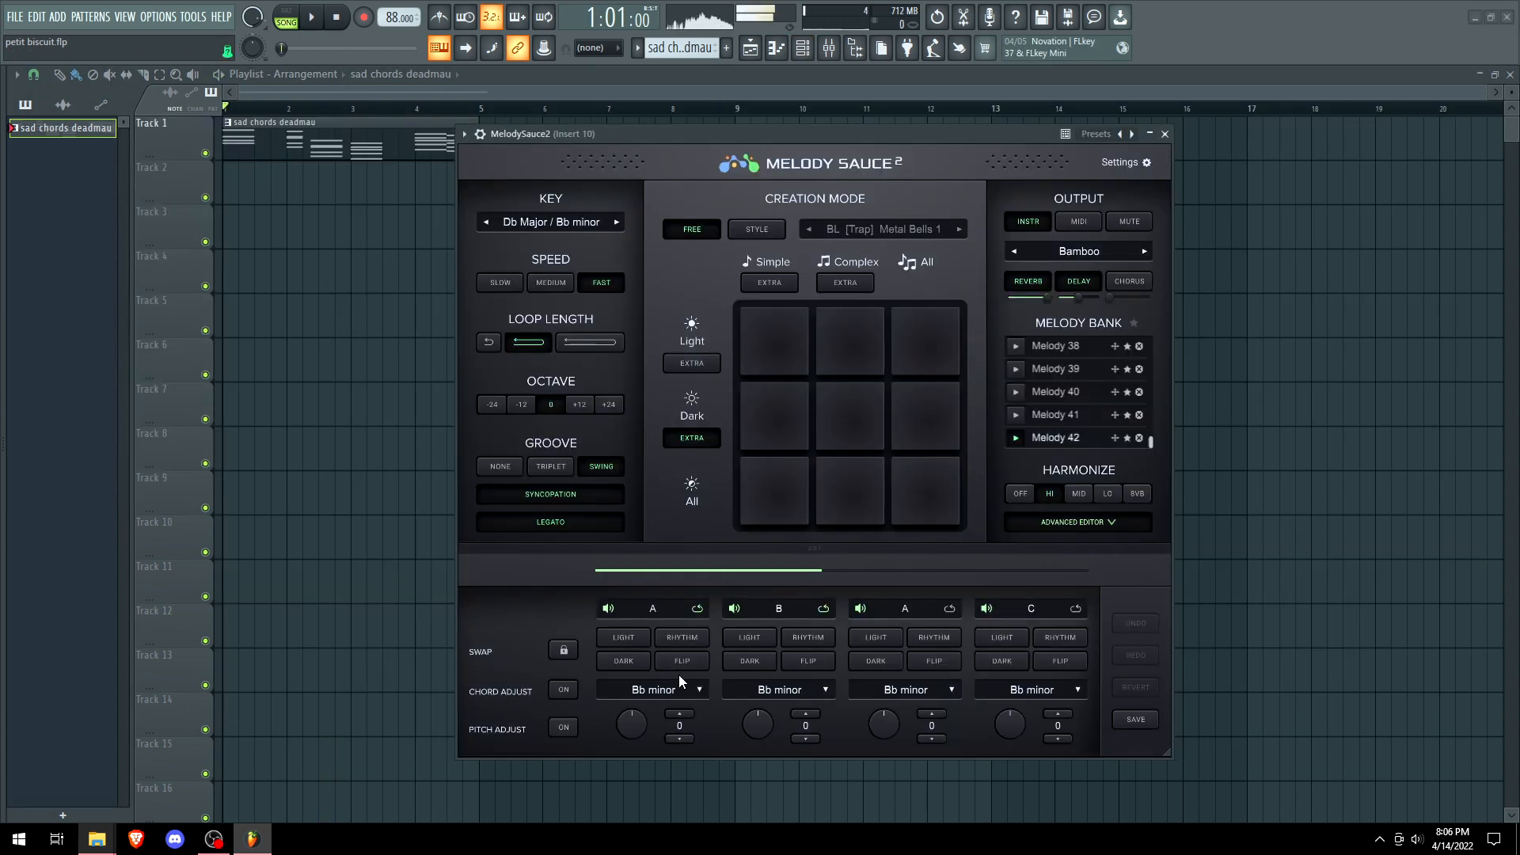
# Open the section A chord dropdown in Melody Sauce's advanced editor.
pyautogui.click(652, 690)
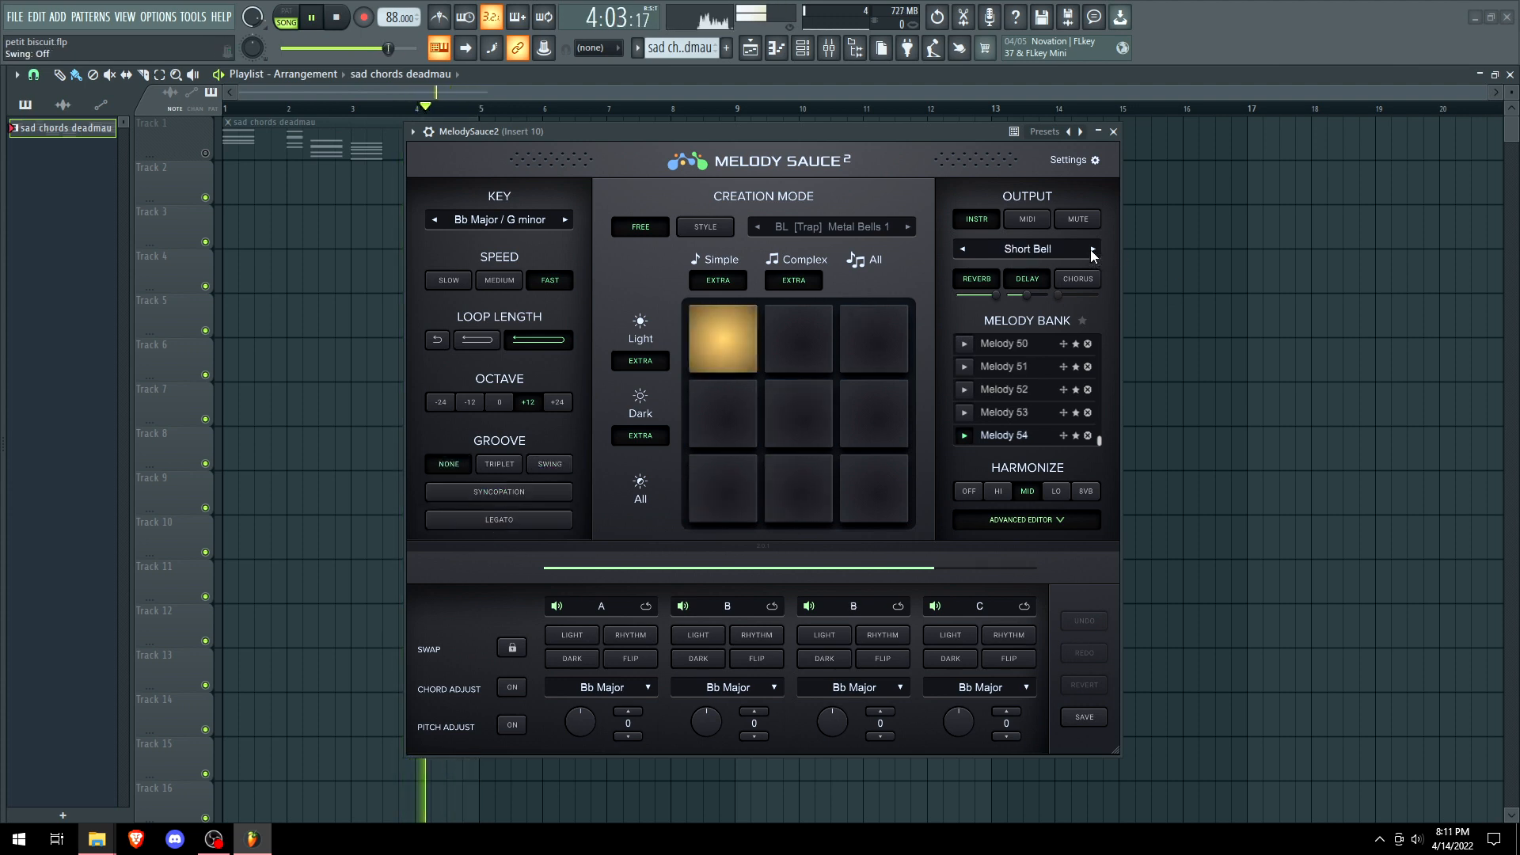
# Pick Dream Bass from the instrument list and generate a high legato style melody in Bb Major / G minor.
pyautogui.click(1092, 248)
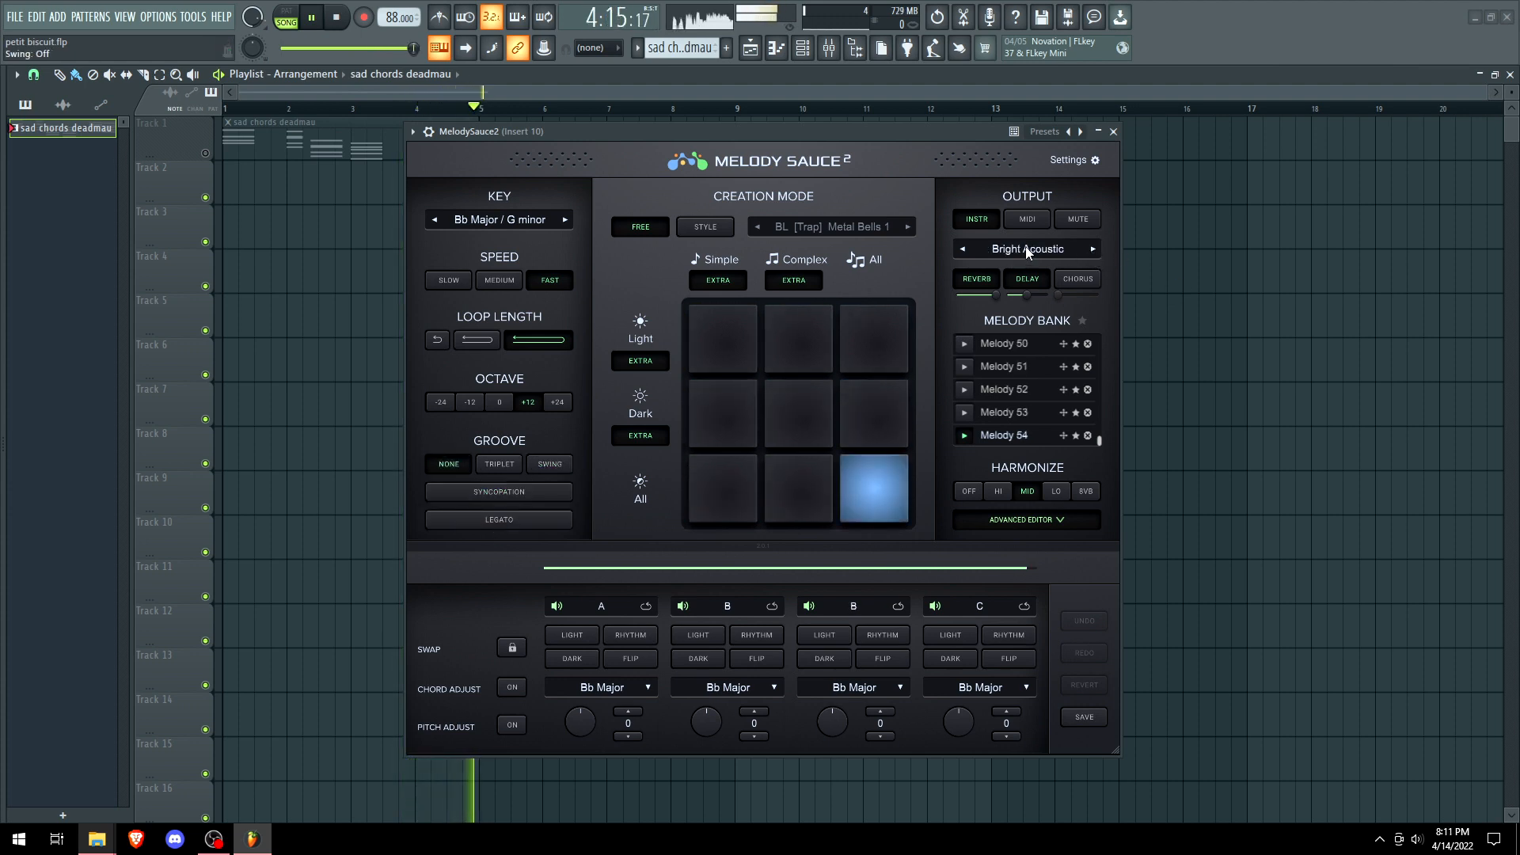
pyautogui.click(1026, 249)
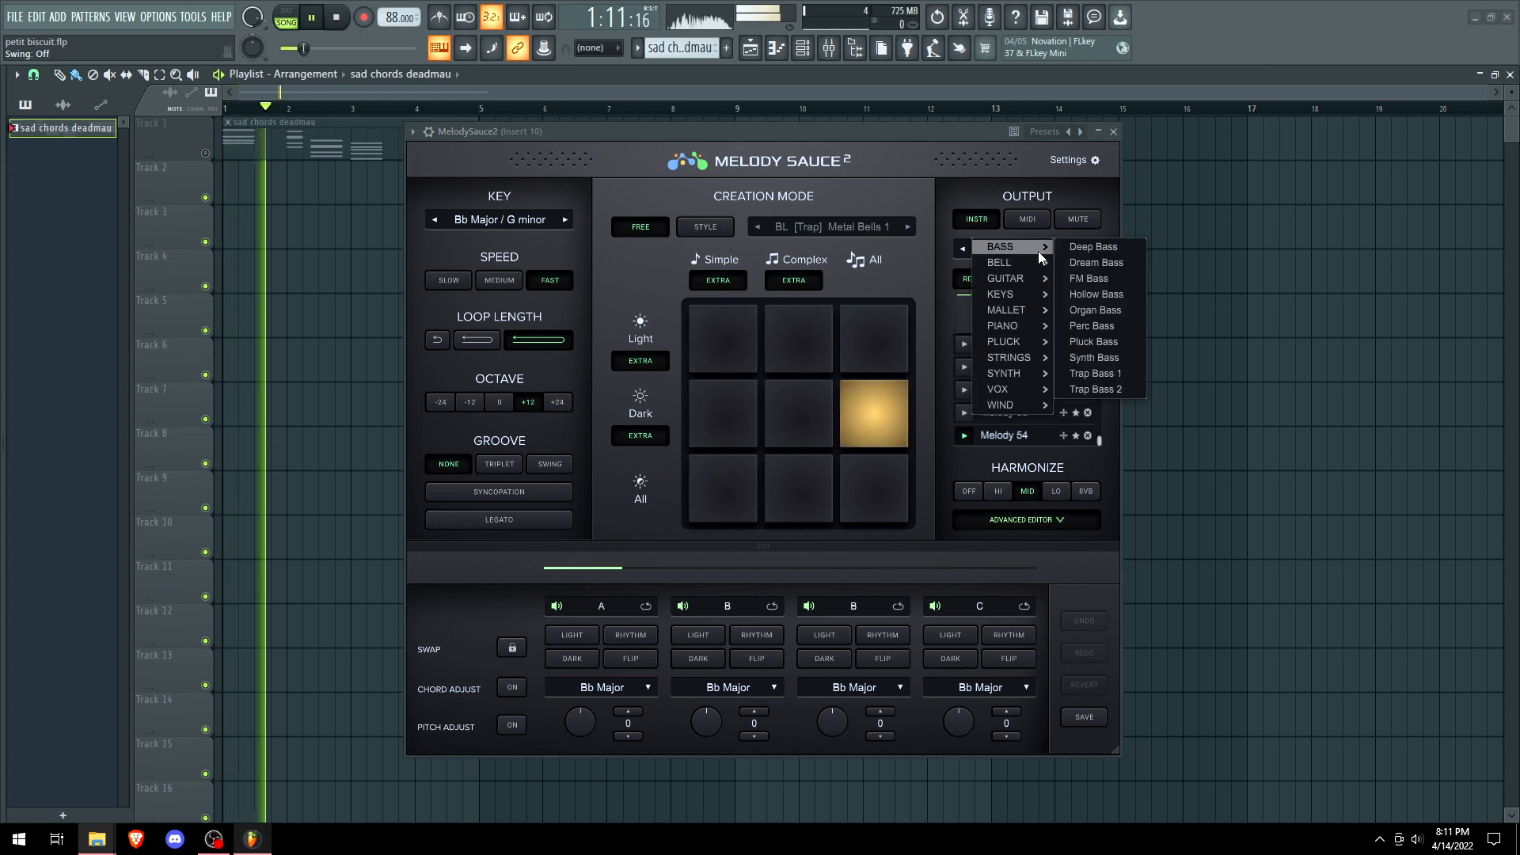
pyautogui.click(1092, 247)
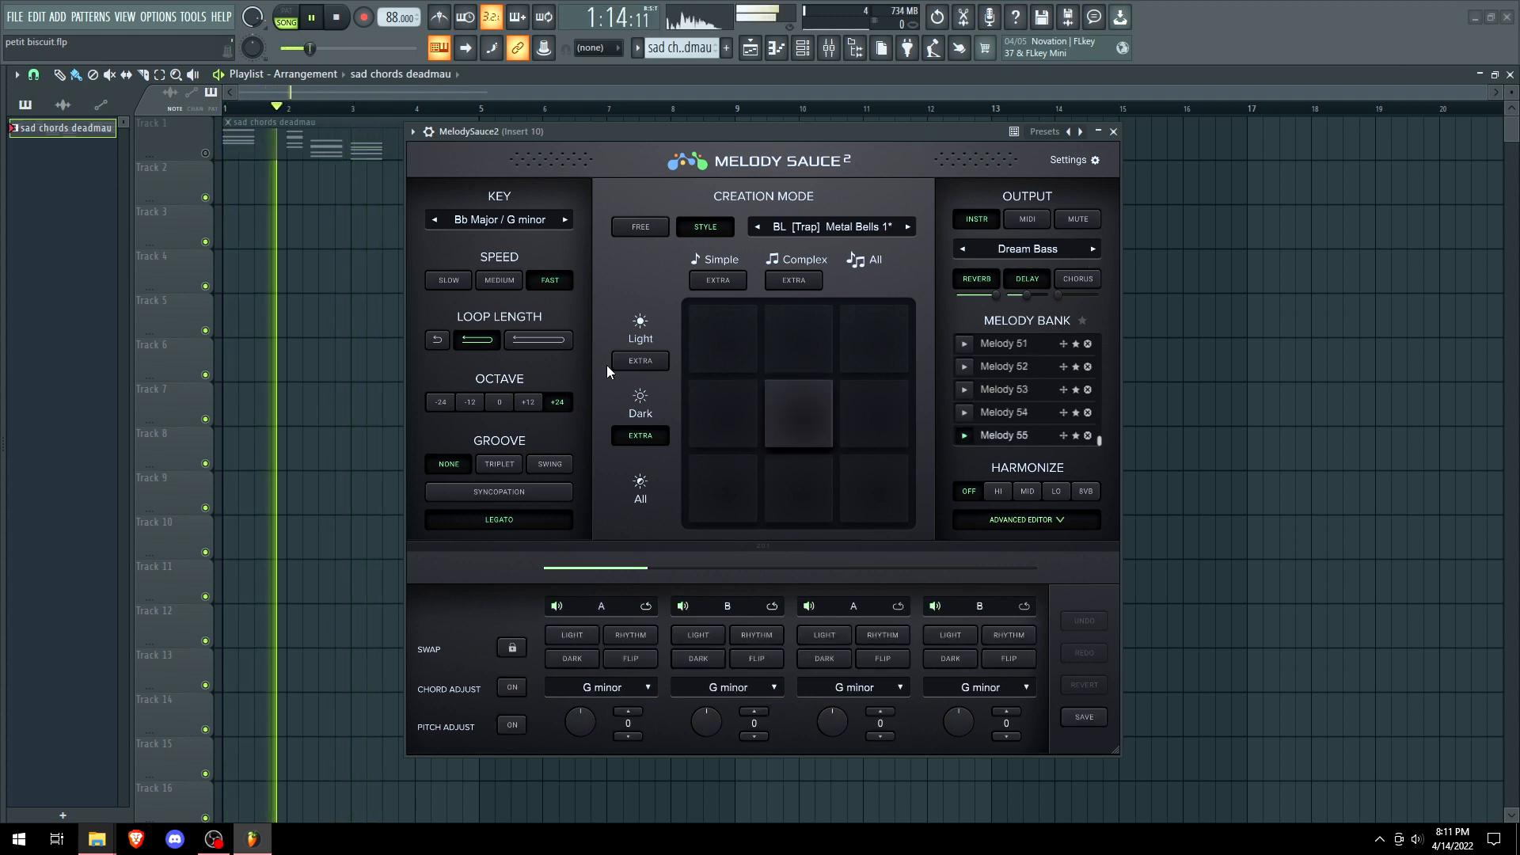
pyautogui.click(798, 414)
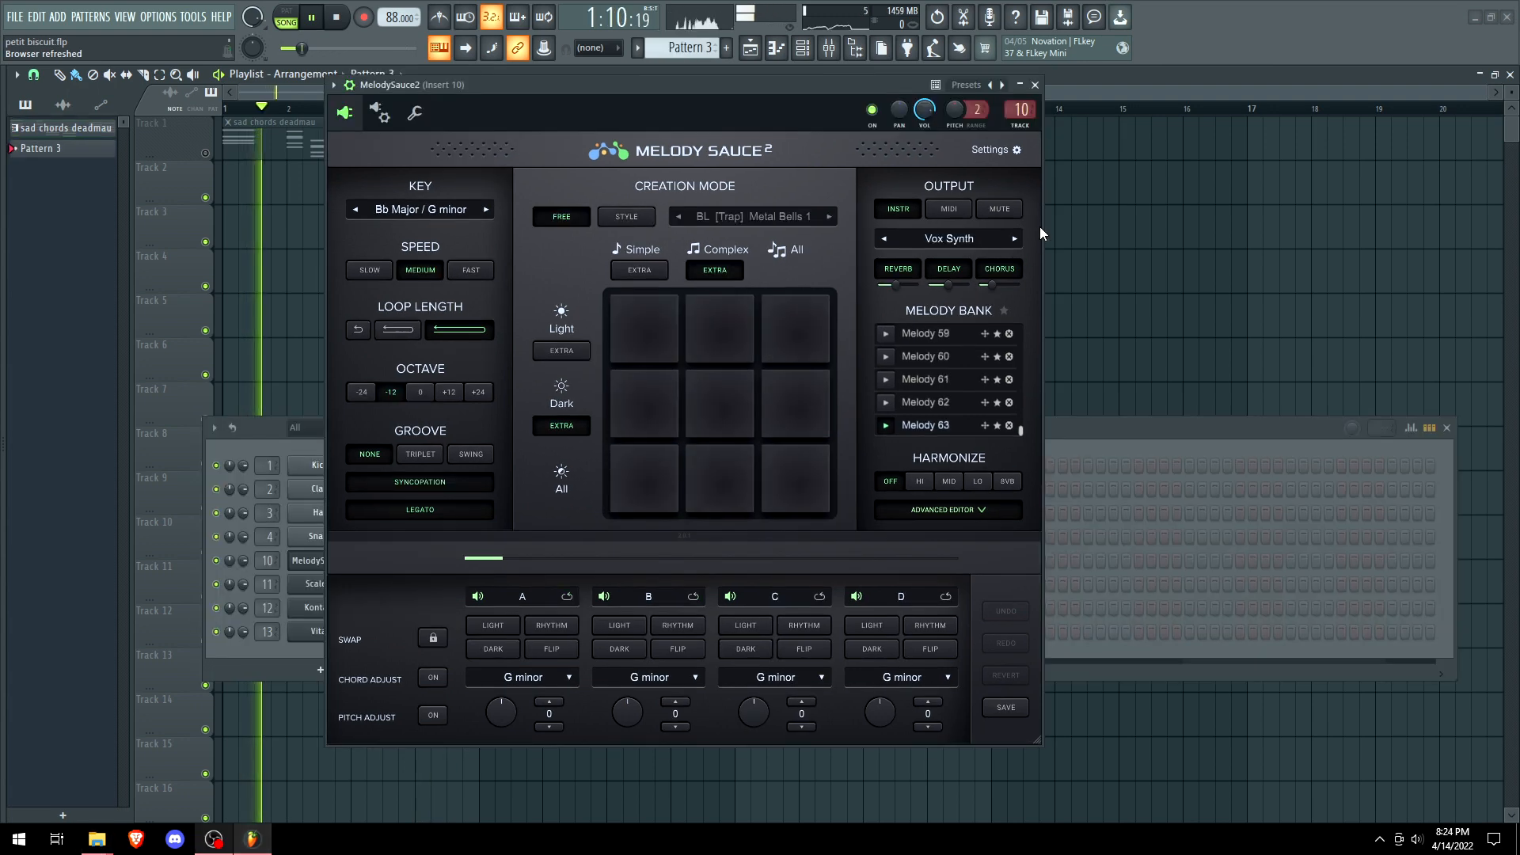
# Route Melody Sauce to its own Brighter Plucks sound in C Major / A minor.
pyautogui.click(1014, 238)
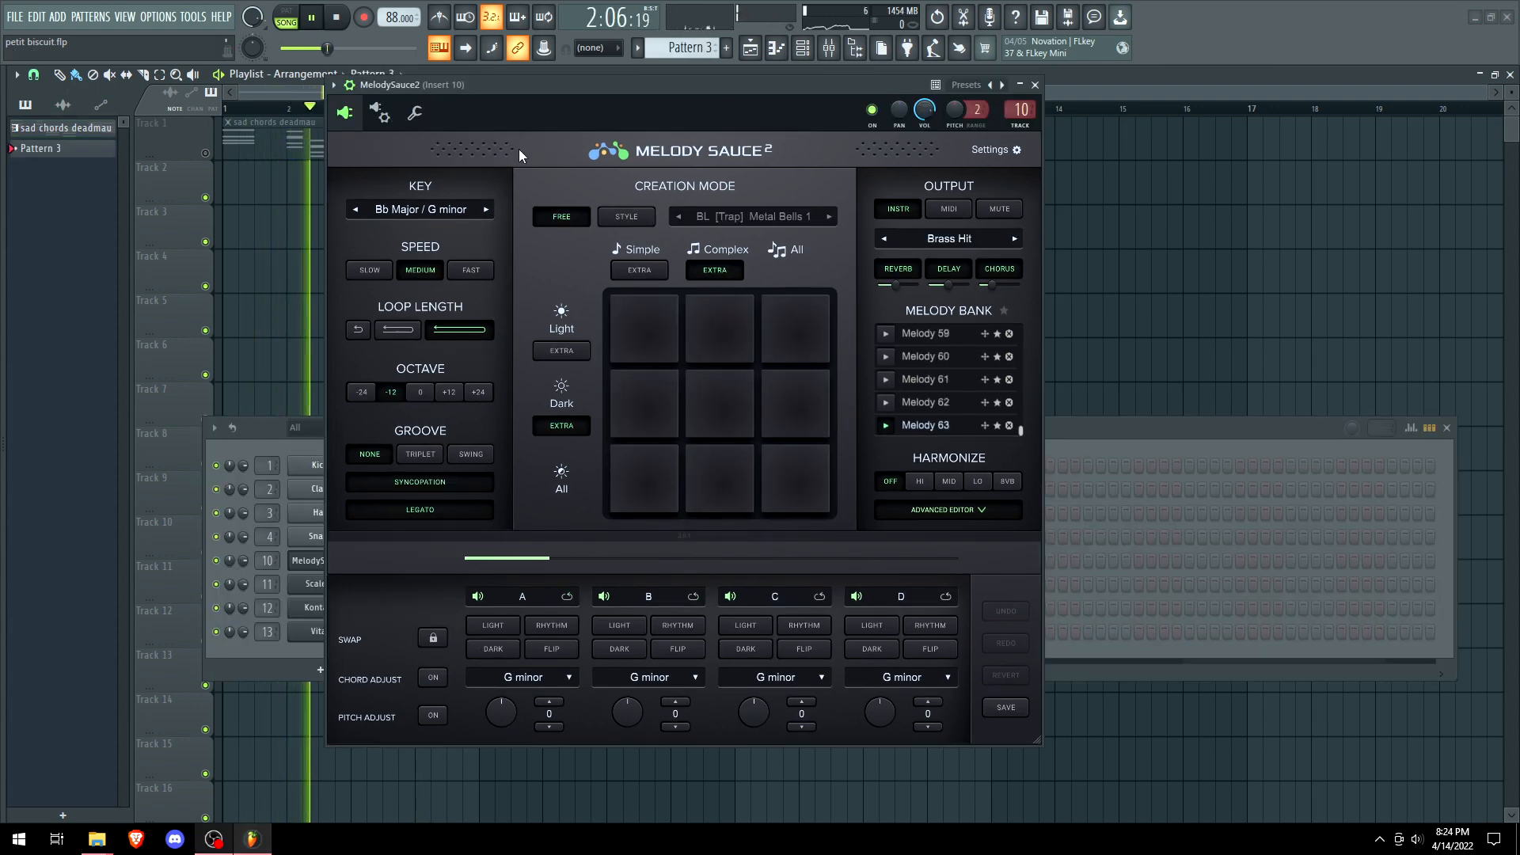
pyautogui.click(379, 113)
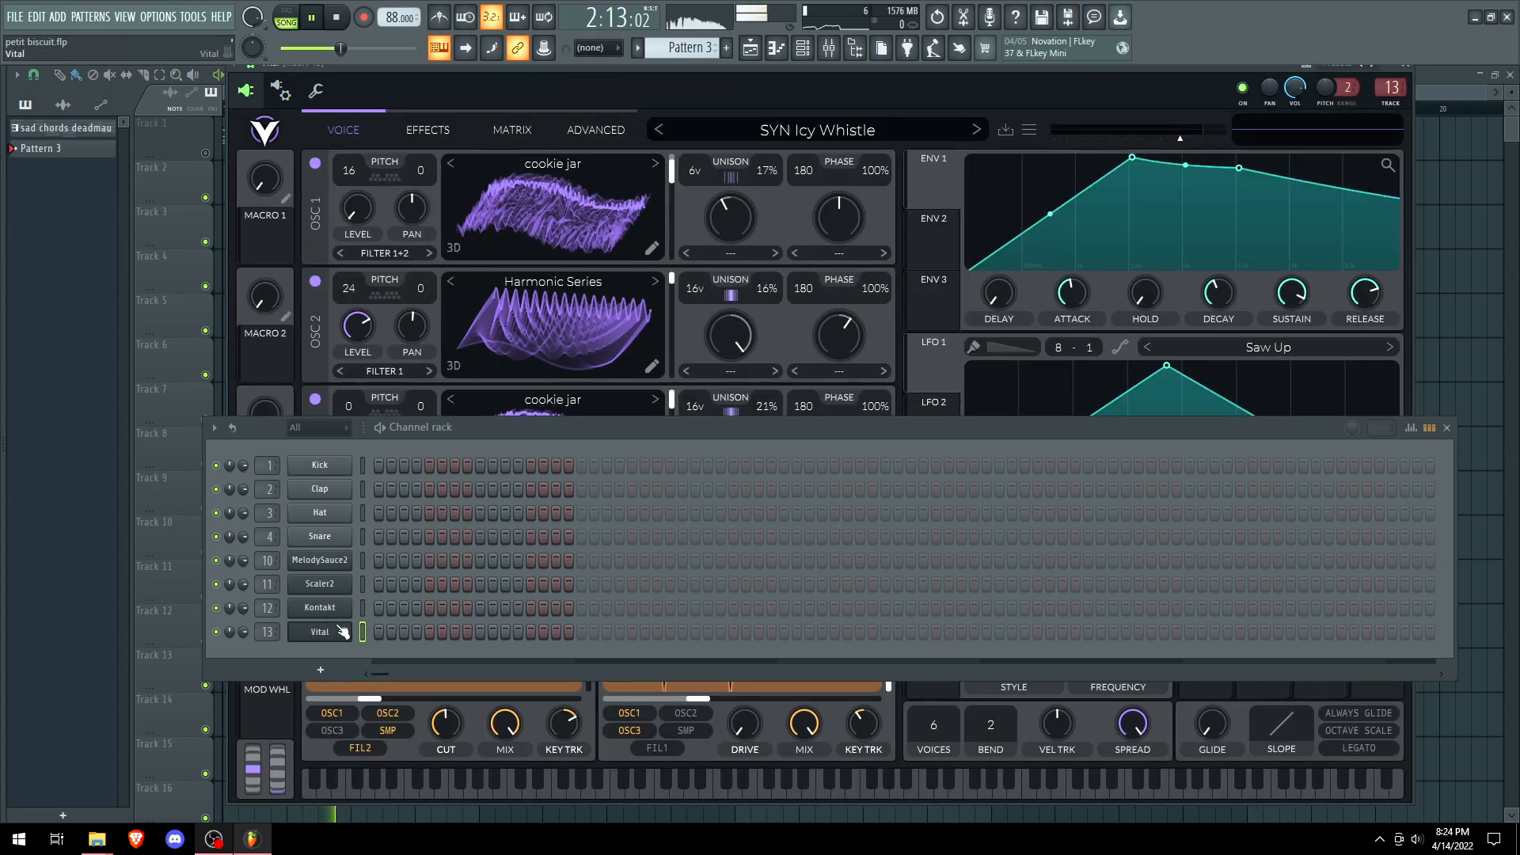
pyautogui.click(801, 49)
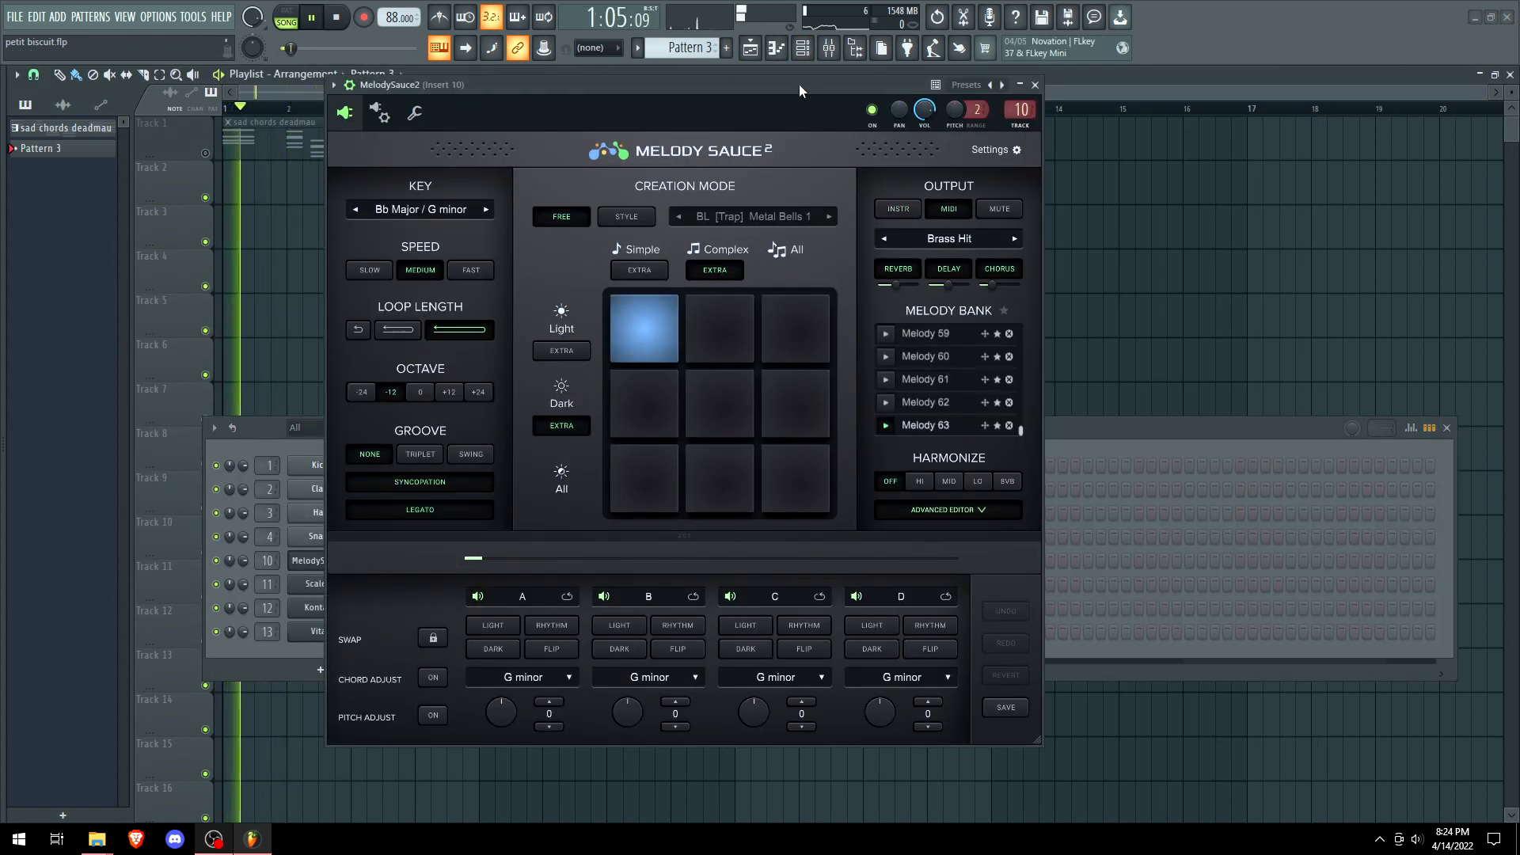
pyautogui.click(795, 478)
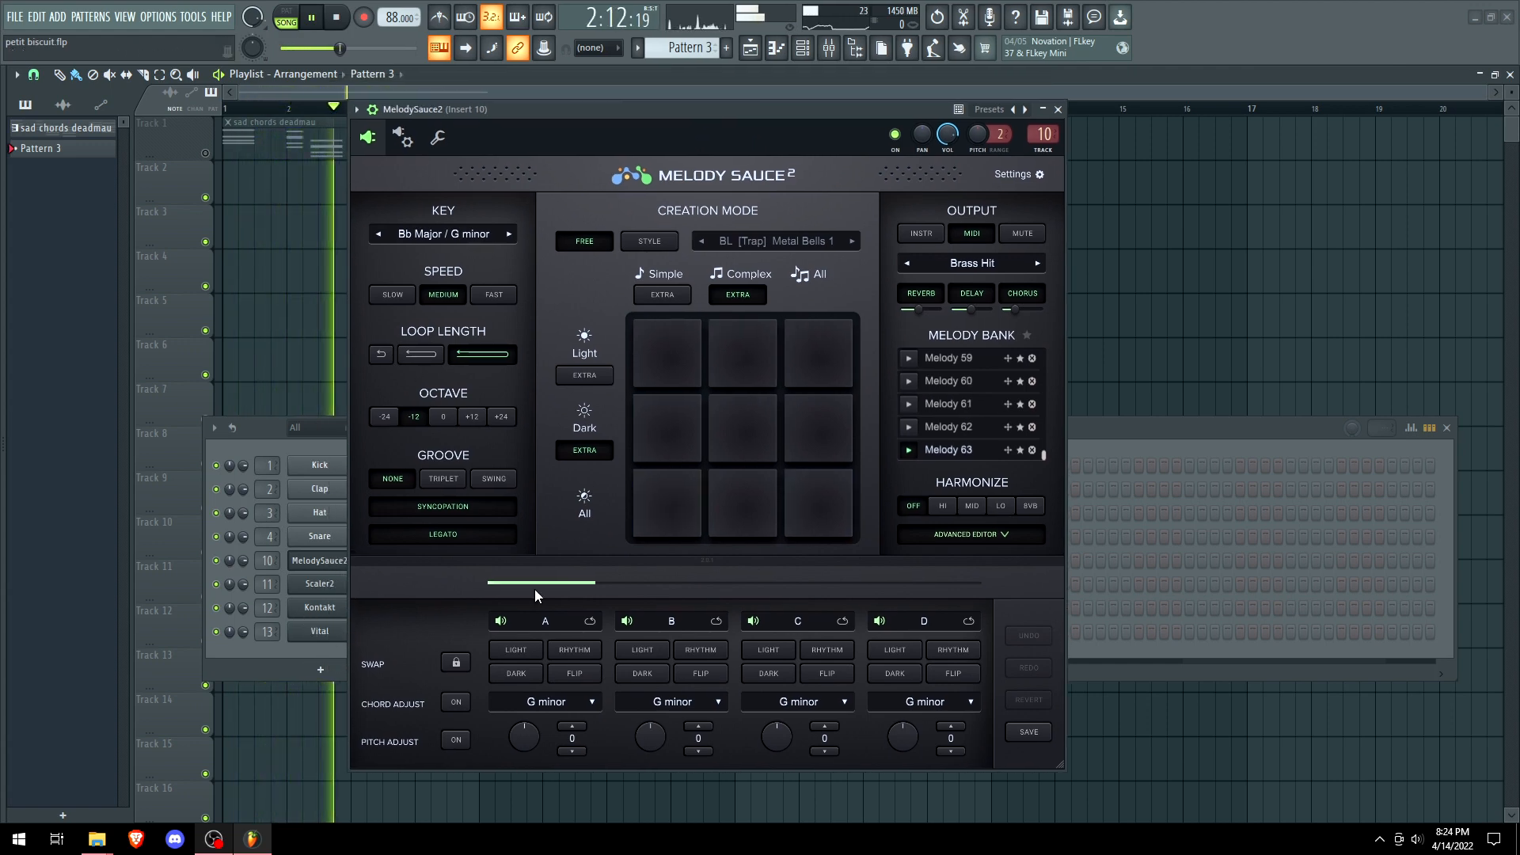
# Generate new melodies on Brighter Plucks and play back Melody 65.
pyautogui.click(665, 352)
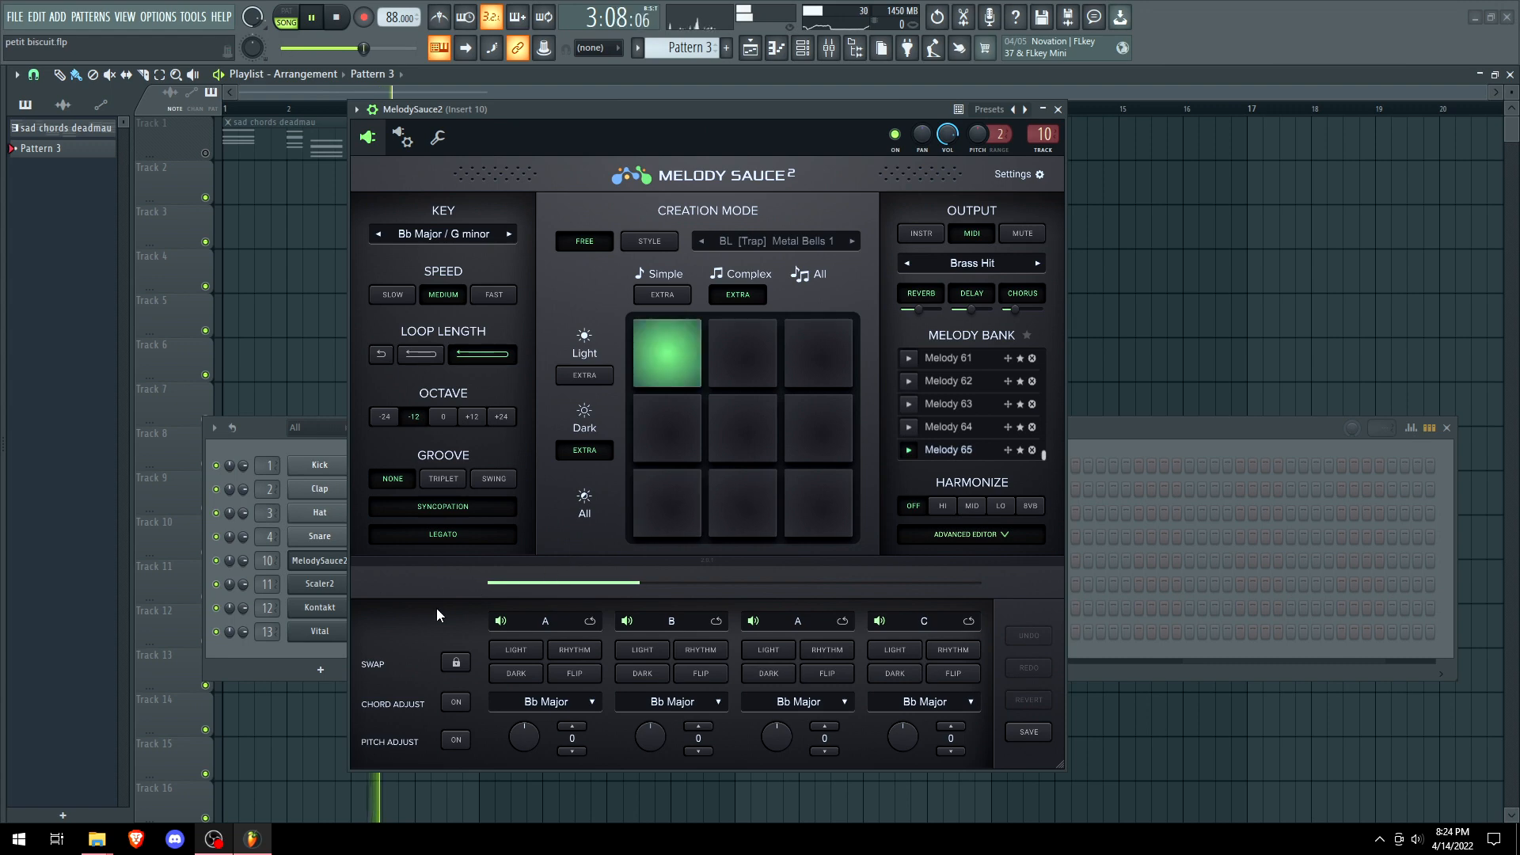
pyautogui.click(743, 351)
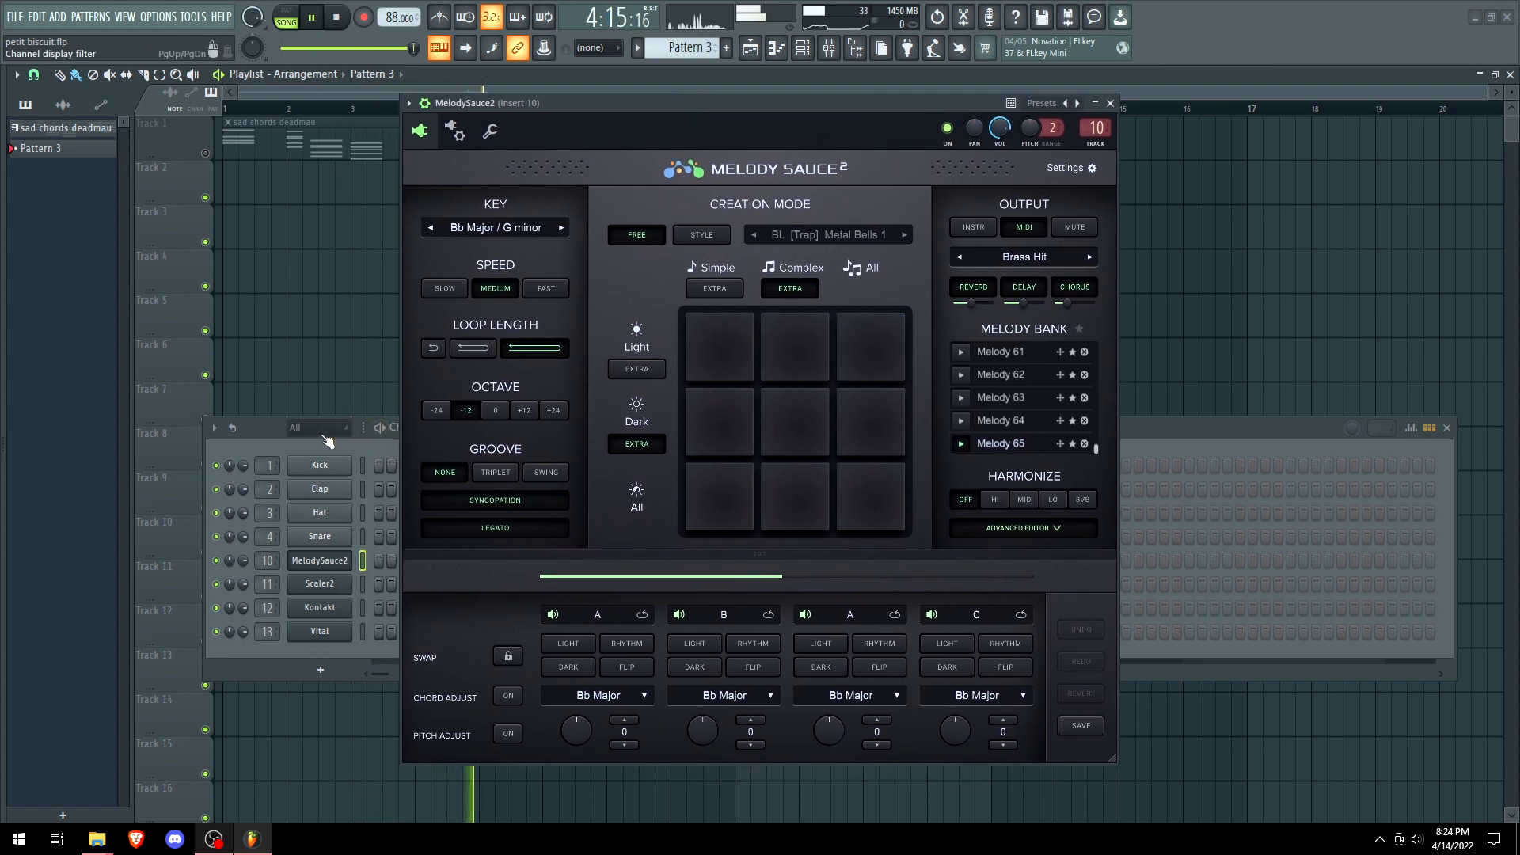
pyautogui.click(717, 422)
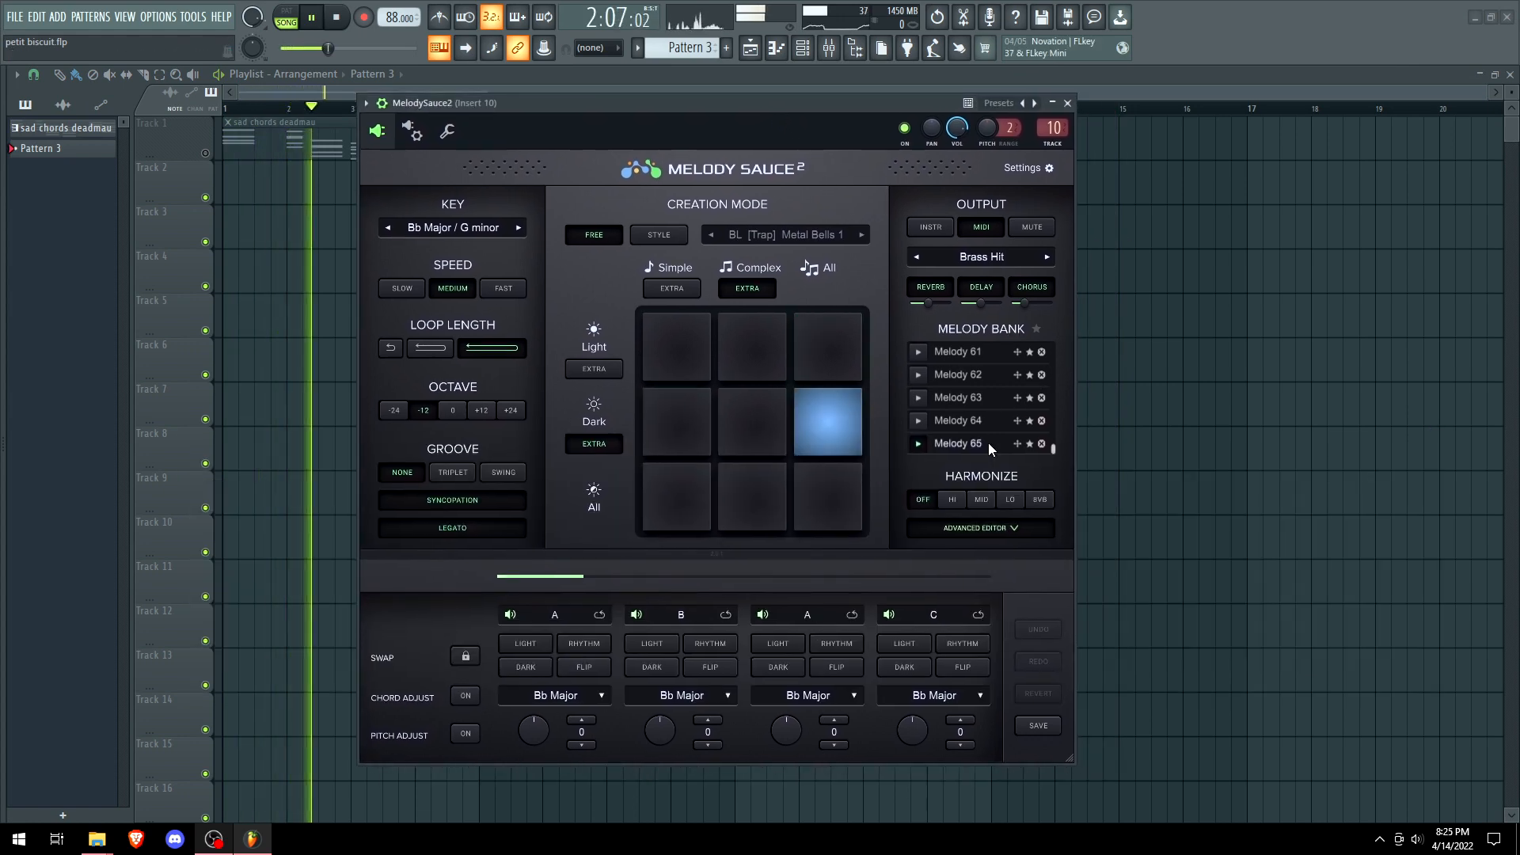
pyautogui.click(675, 346)
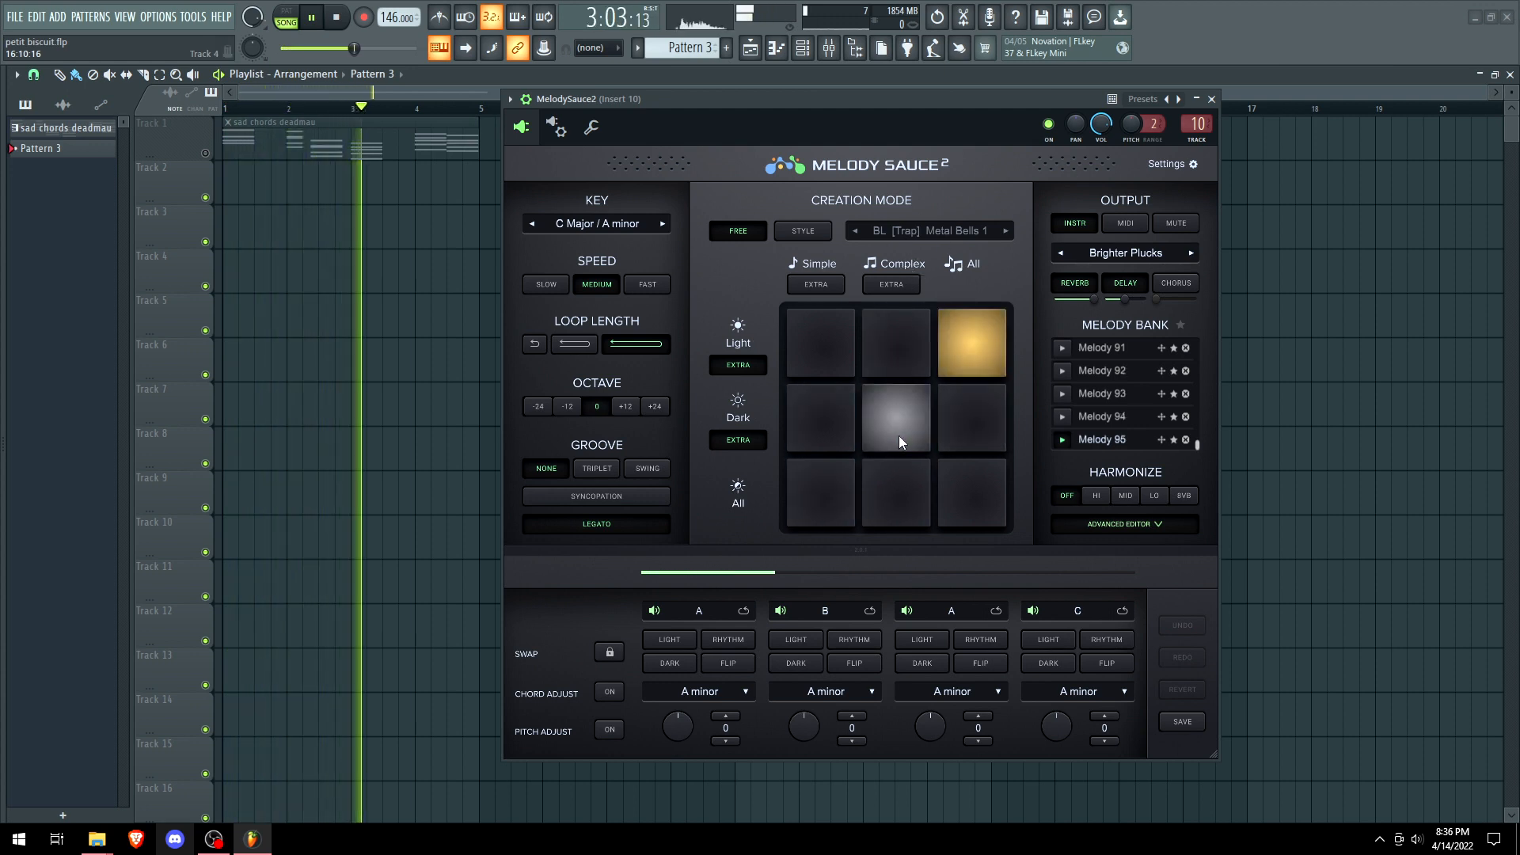
# Cycle the sound to Harp and generate melodies with syncopation toggled on.
pyautogui.click(819, 342)
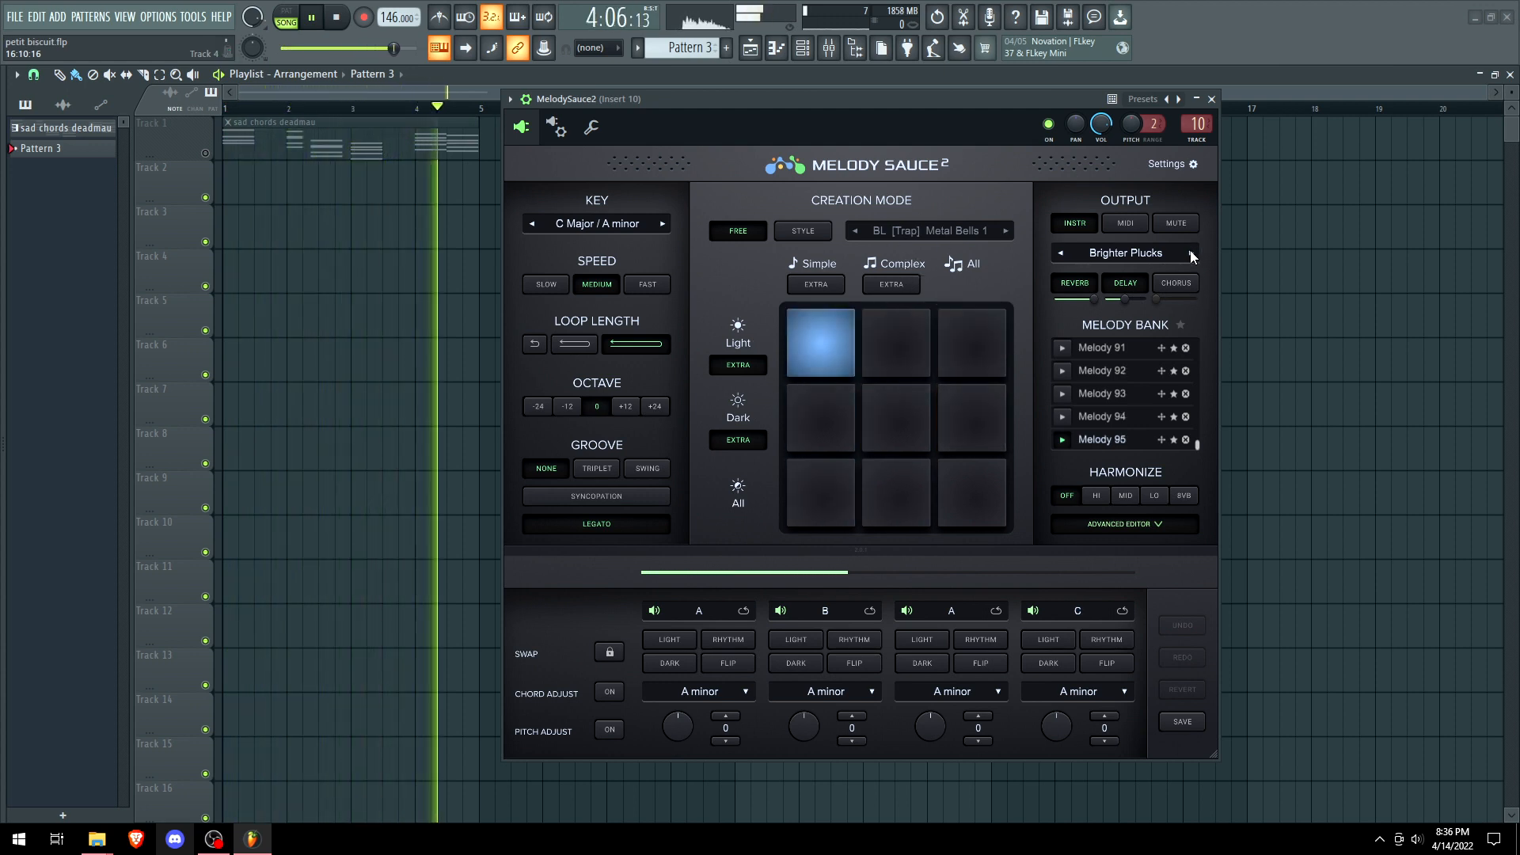
pyautogui.click(970, 341)
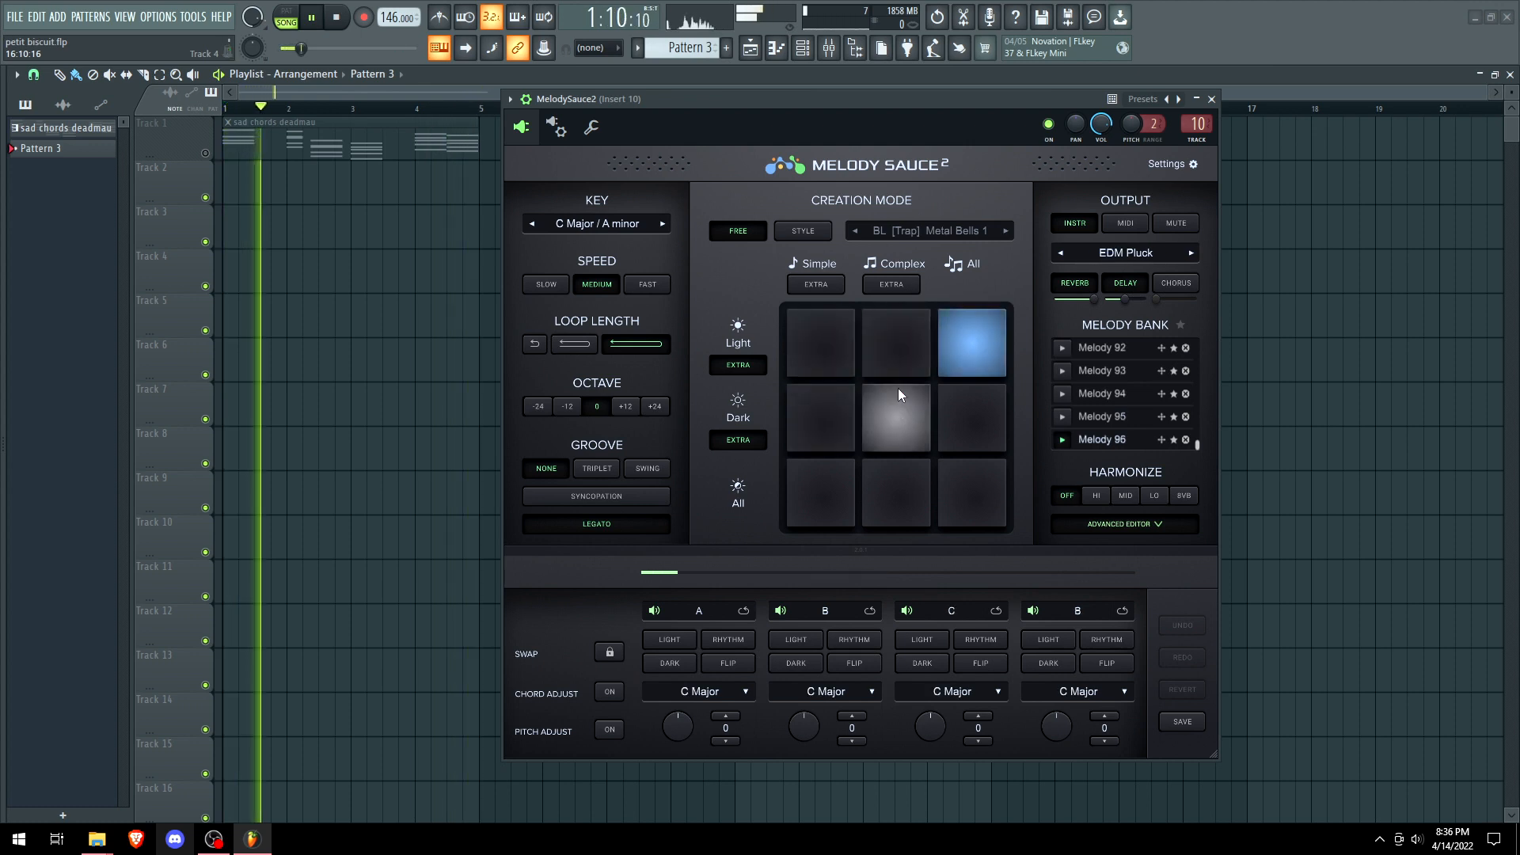
pyautogui.click(819, 494)
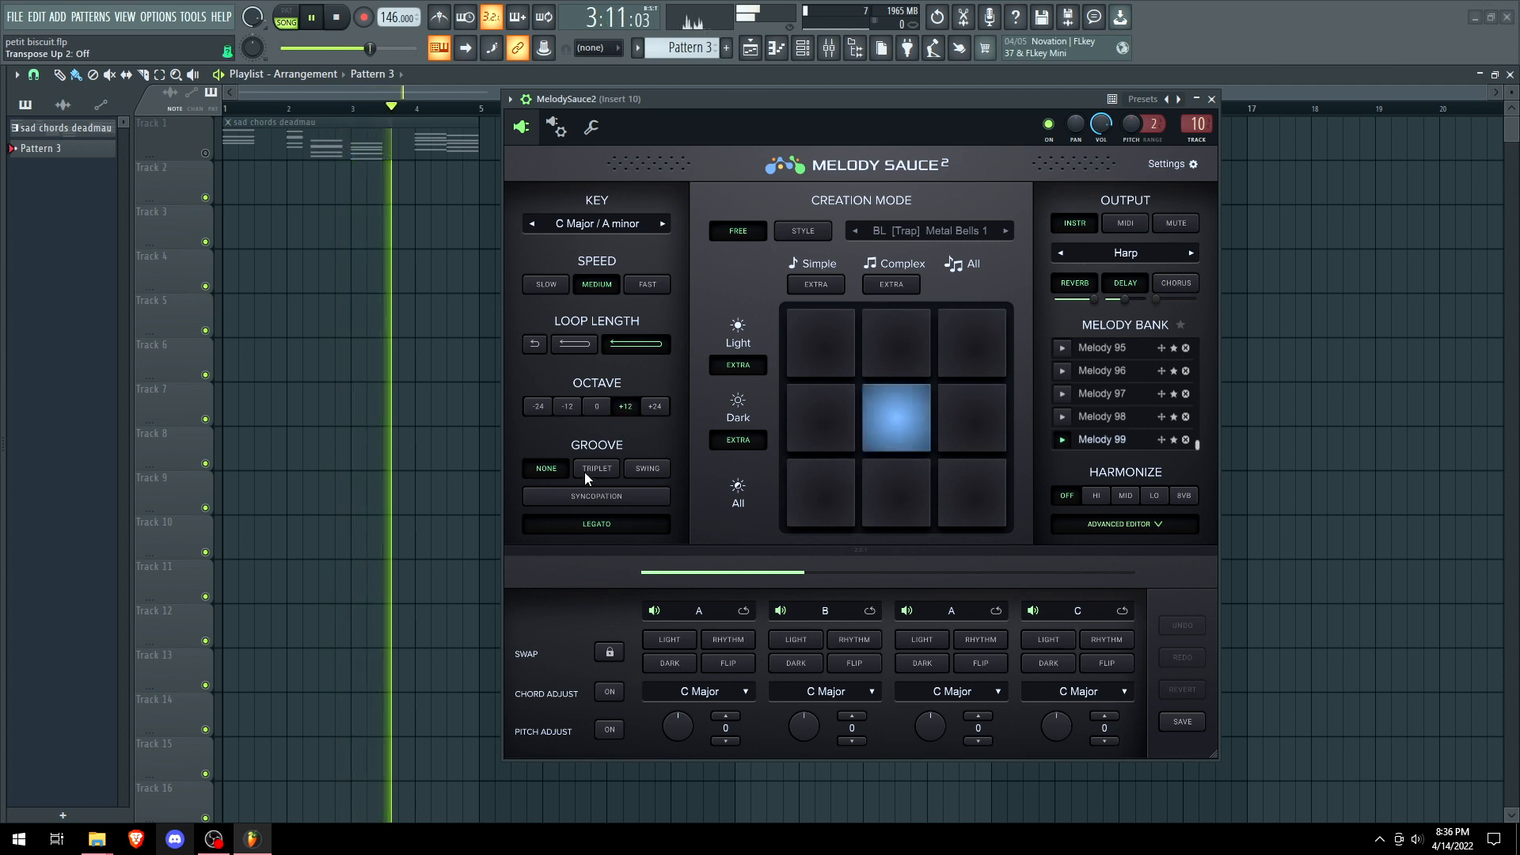
pyautogui.click(595, 497)
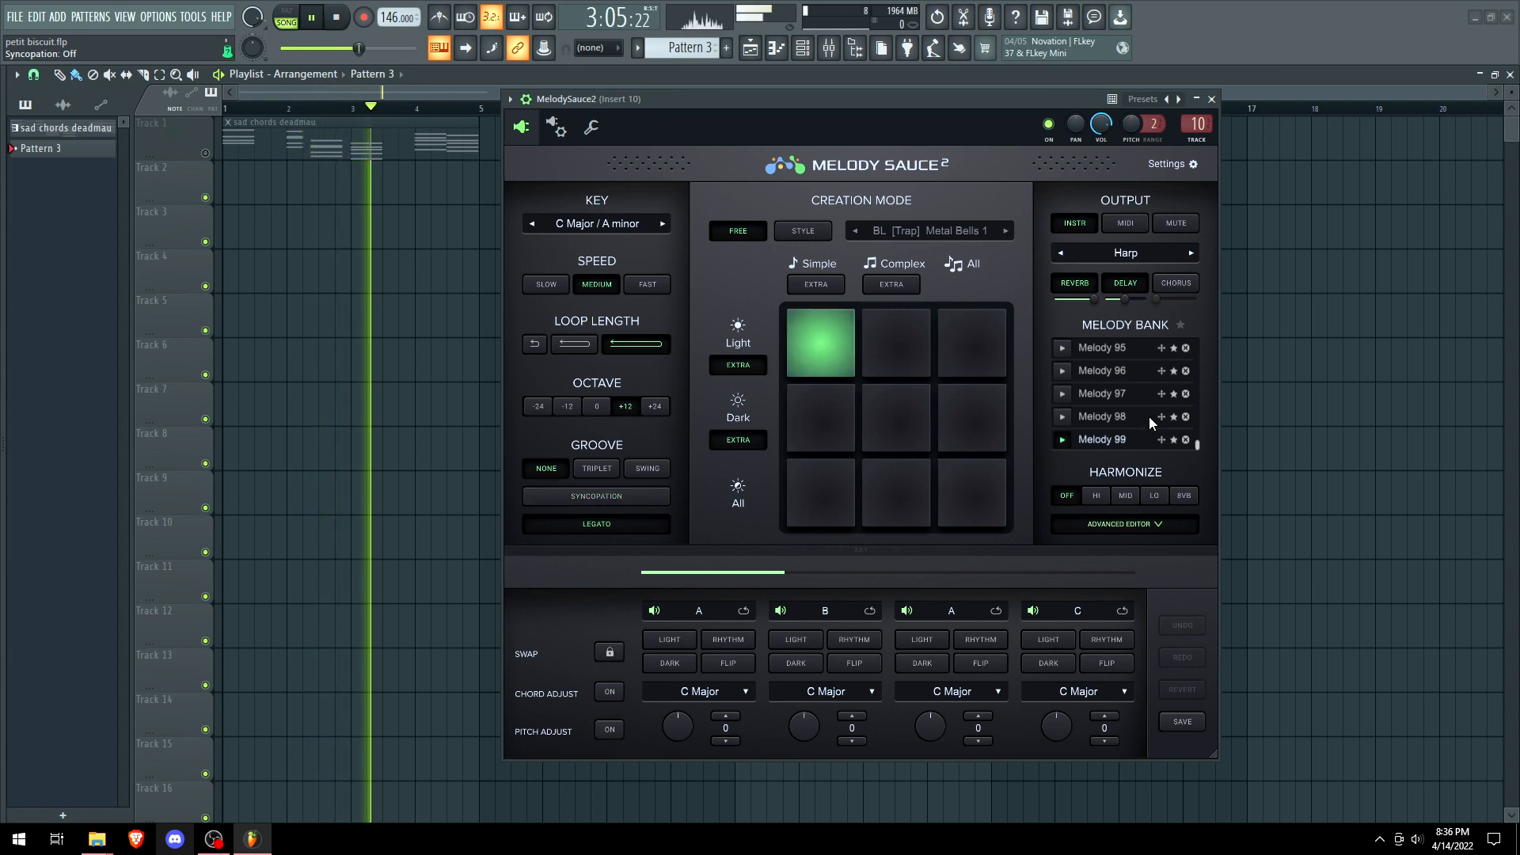
# Generate further fast syncopated melodies on Harp, filling the bank to Melody 102.
pyautogui.click(895, 417)
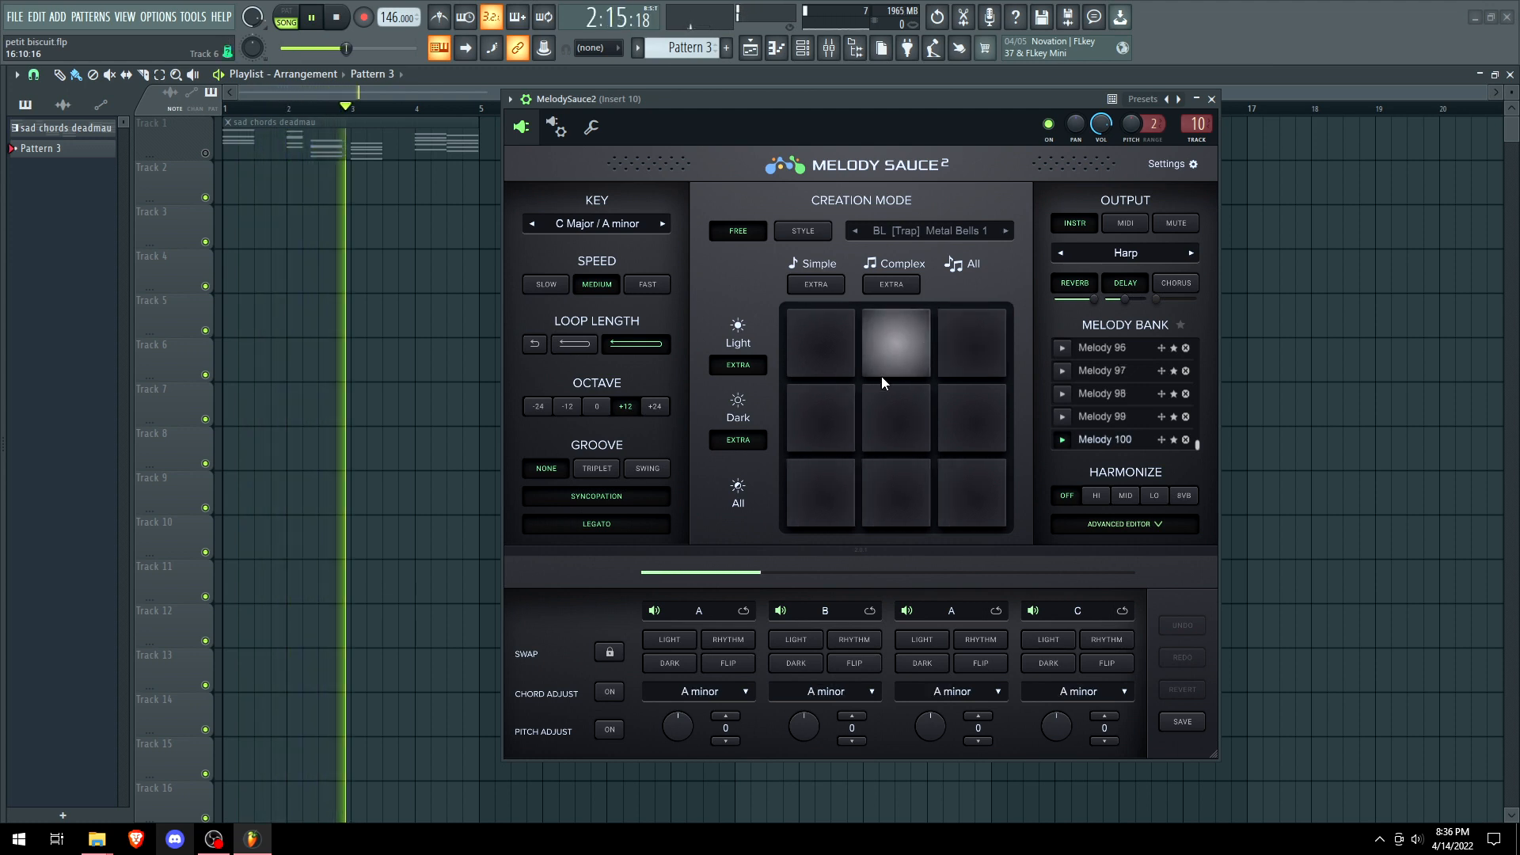
pyautogui.click(820, 493)
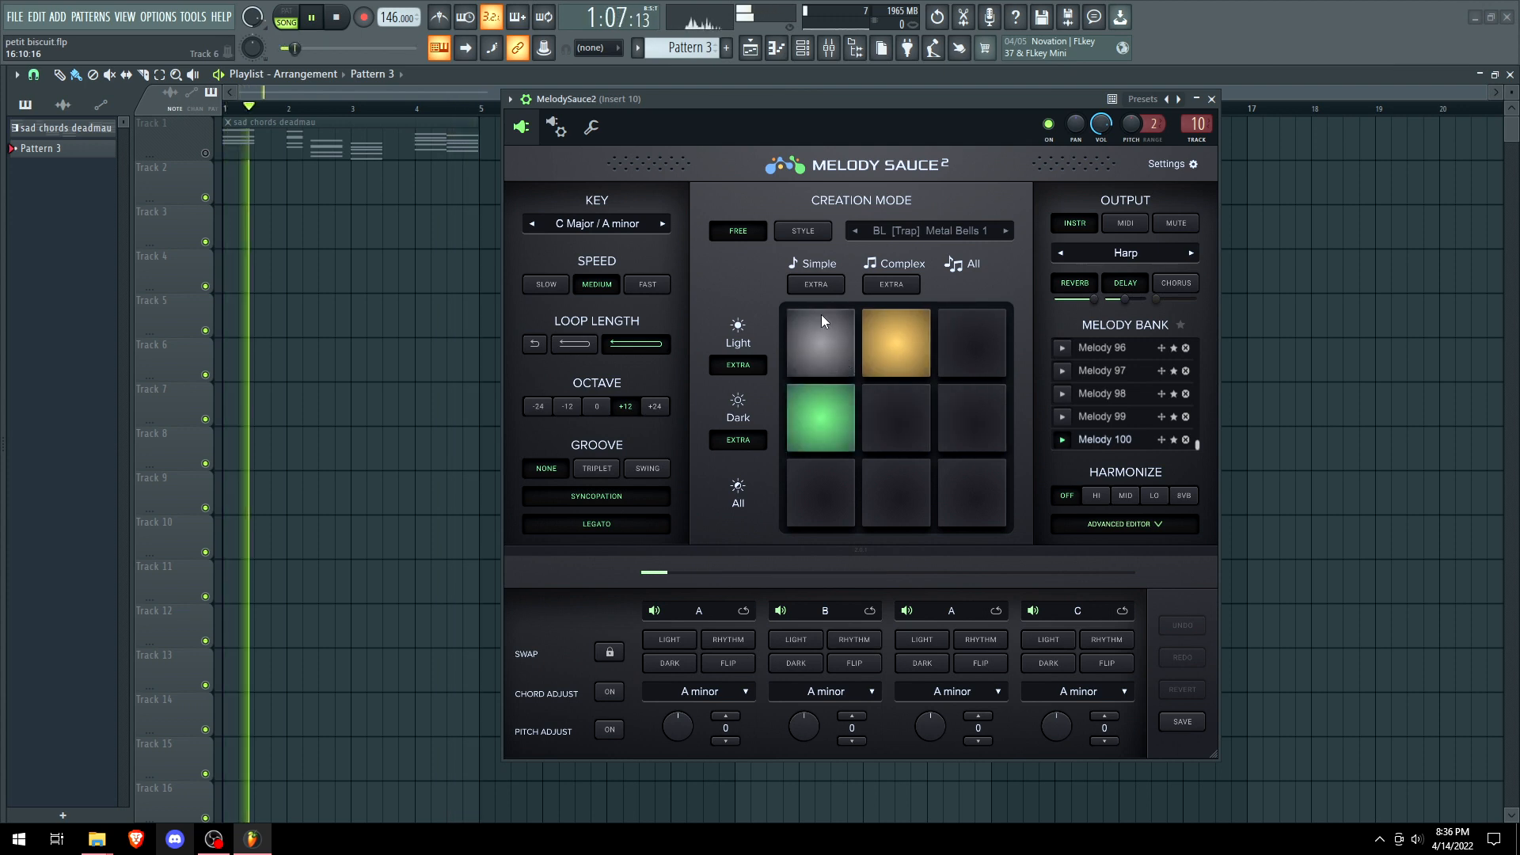
pyautogui.click(972, 418)
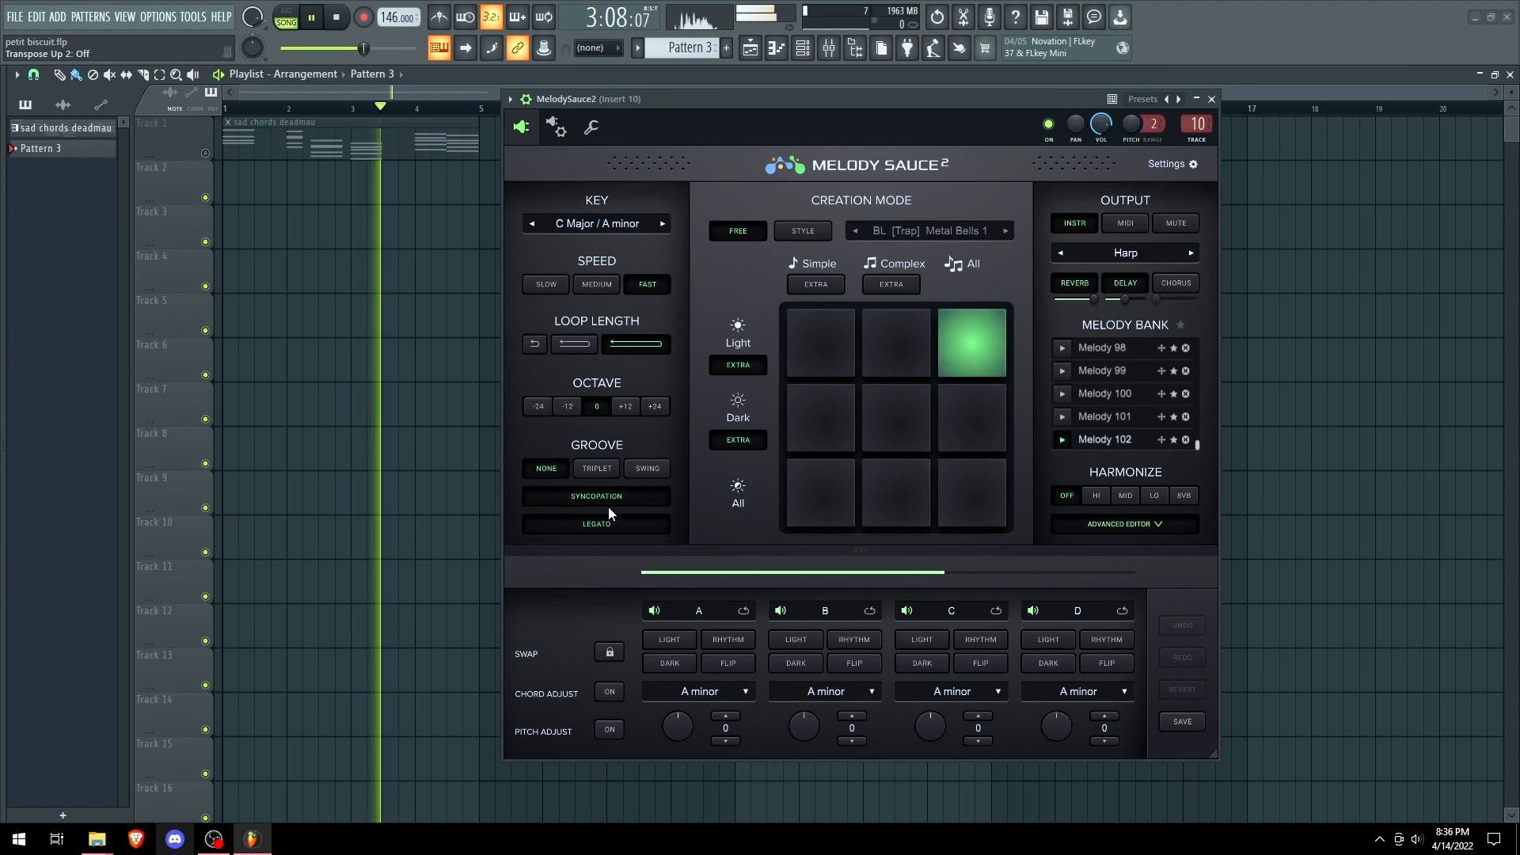
# Generate triplet-grooved melodies with a shorter loop on Saw Pluck, reaching Melody 105.
pyautogui.click(819, 417)
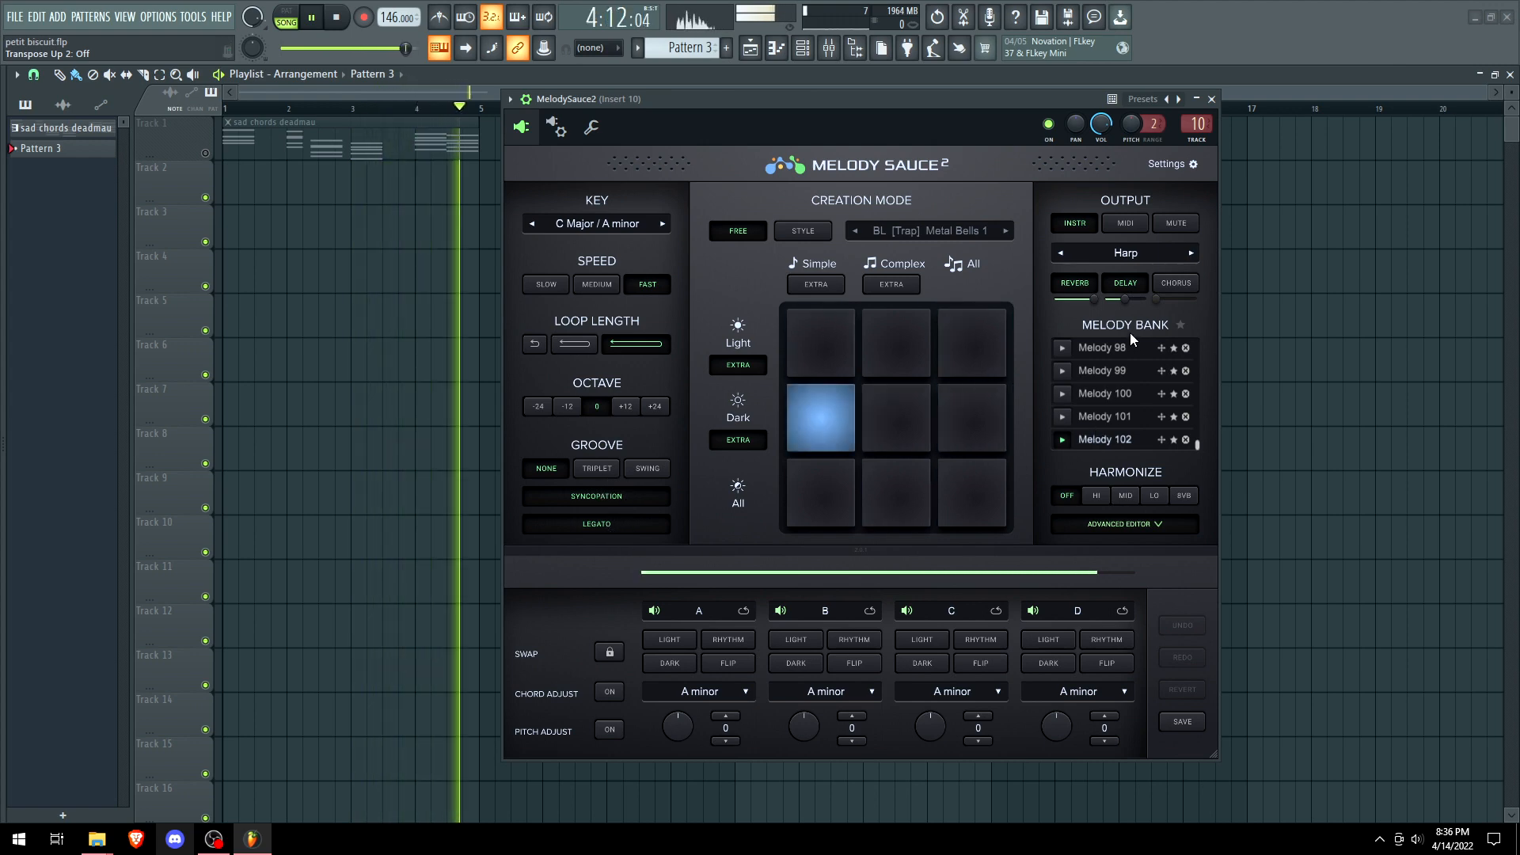
pyautogui.click(893, 494)
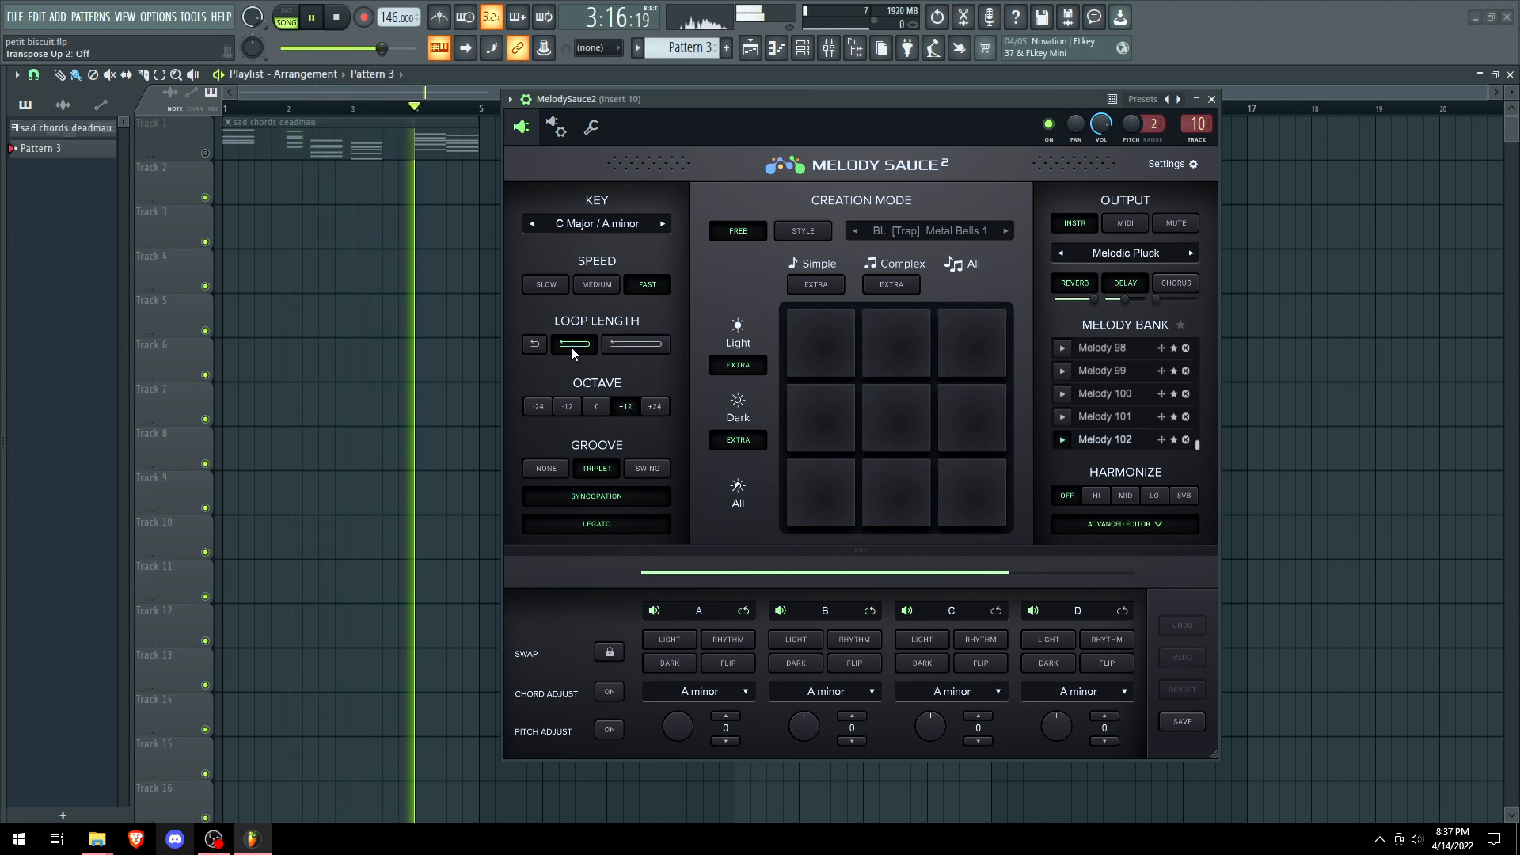
pyautogui.click(819, 416)
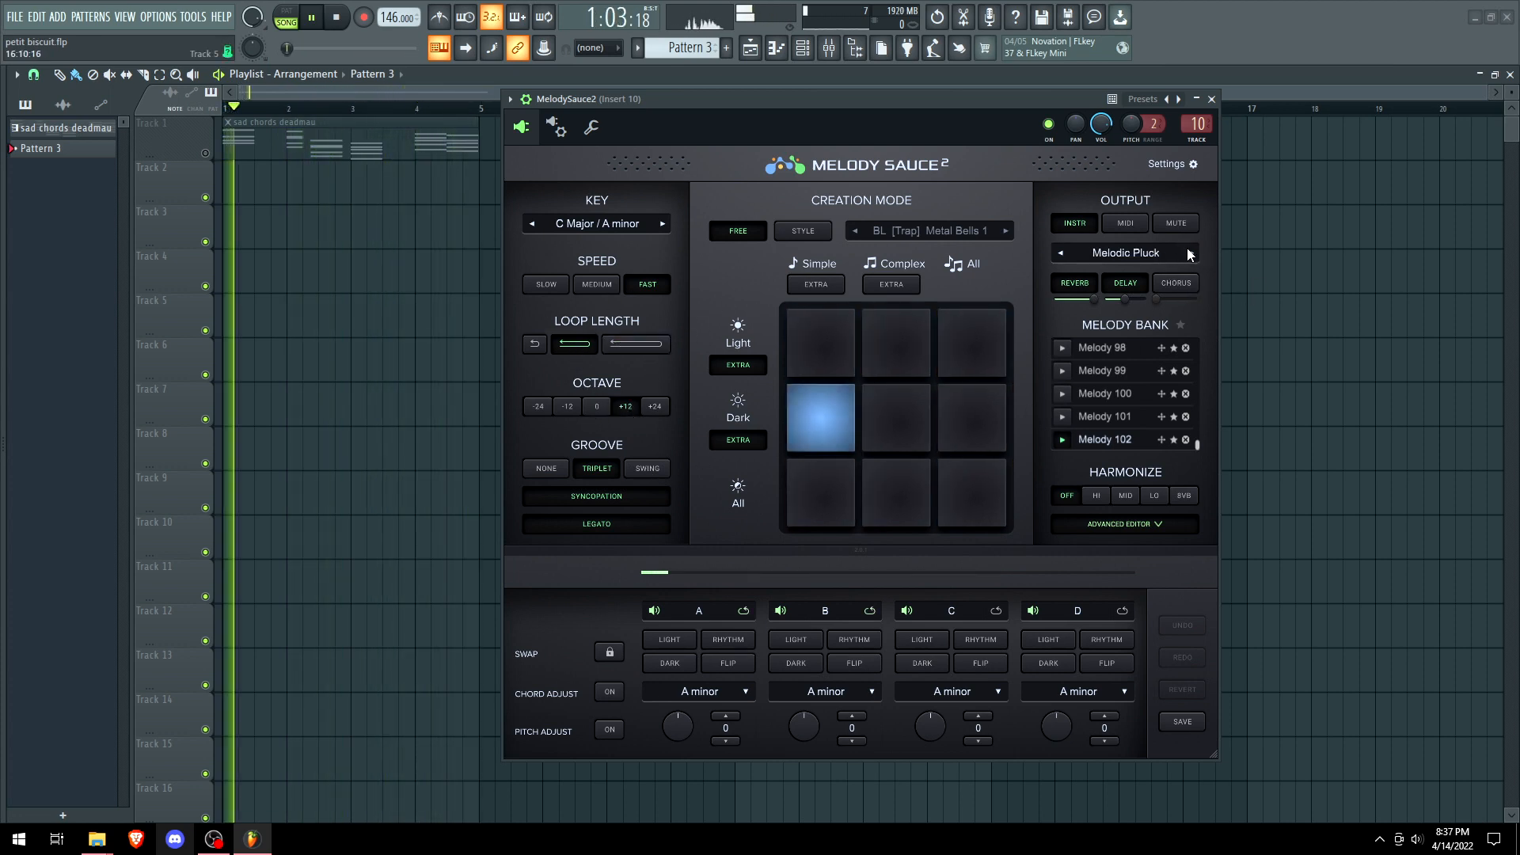
pyautogui.click(969, 344)
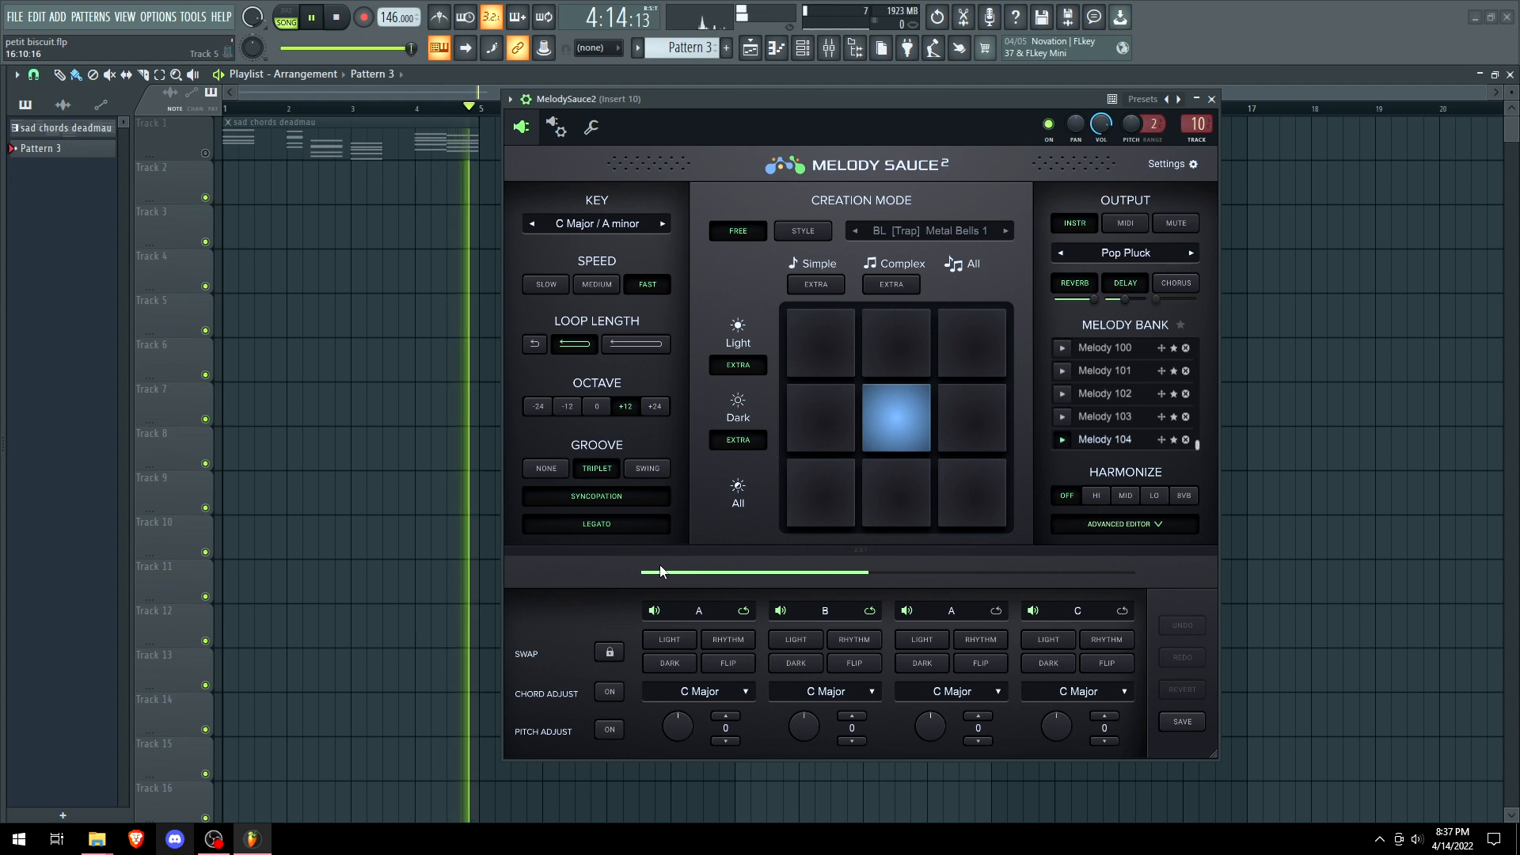
pyautogui.click(894, 418)
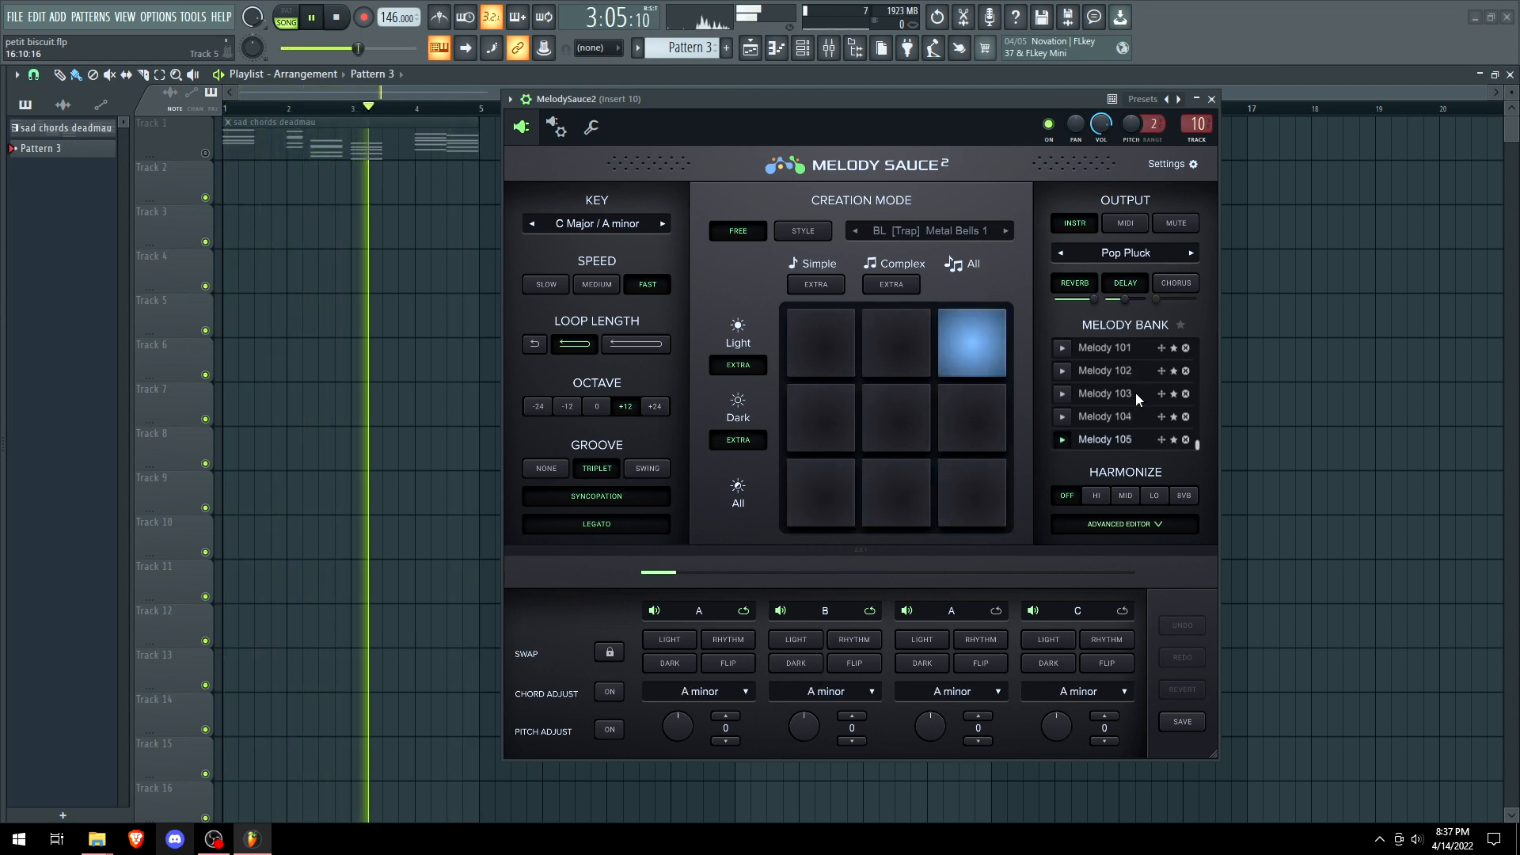
pyautogui.click(819, 418)
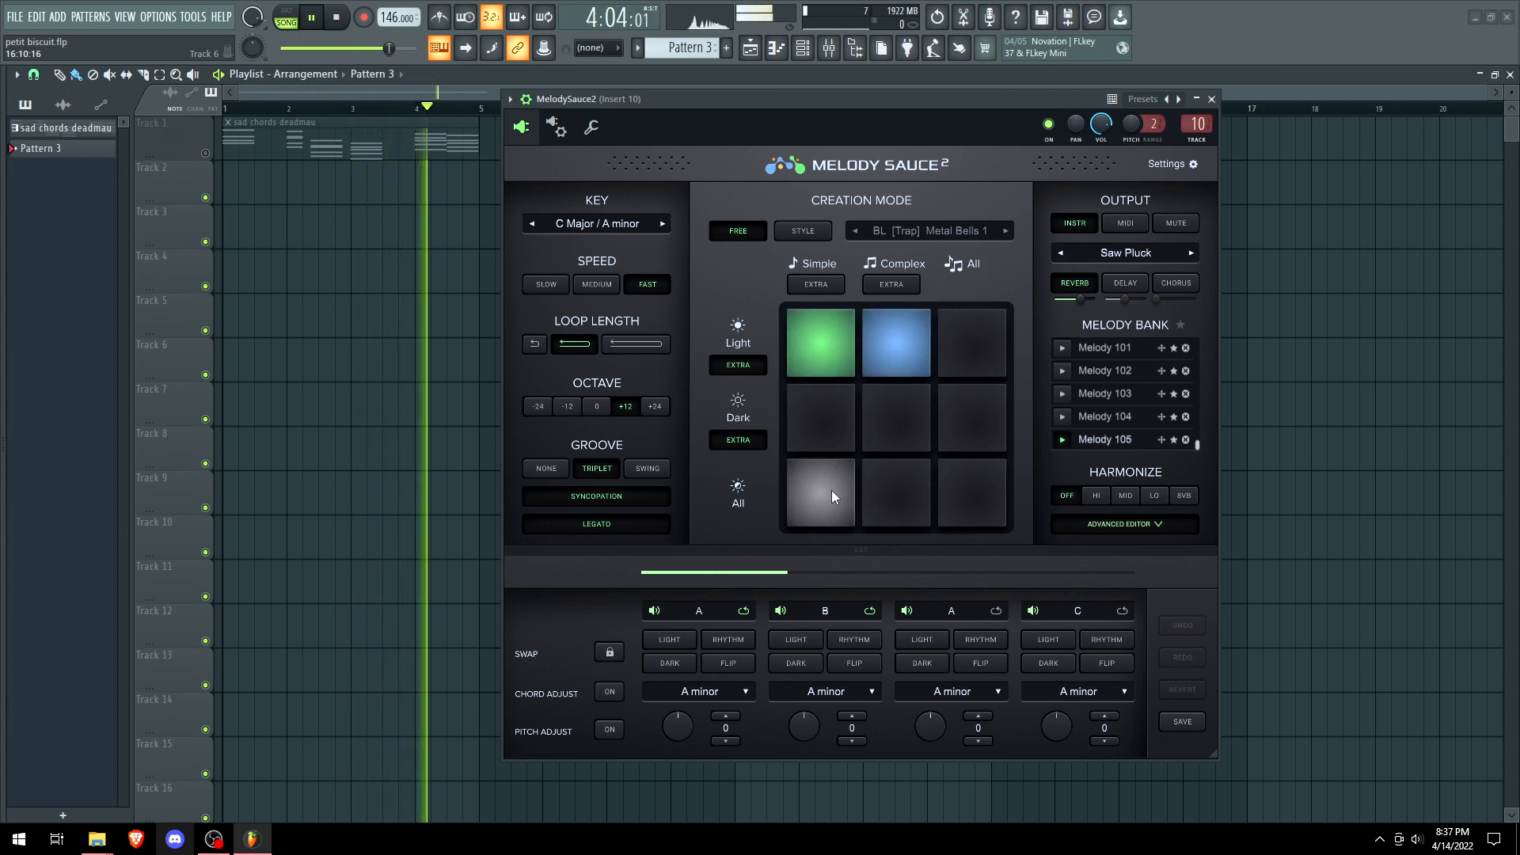
# Generate straight-groove melodies on Dramatic Strings up to Melody 110.
pyautogui.click(972, 492)
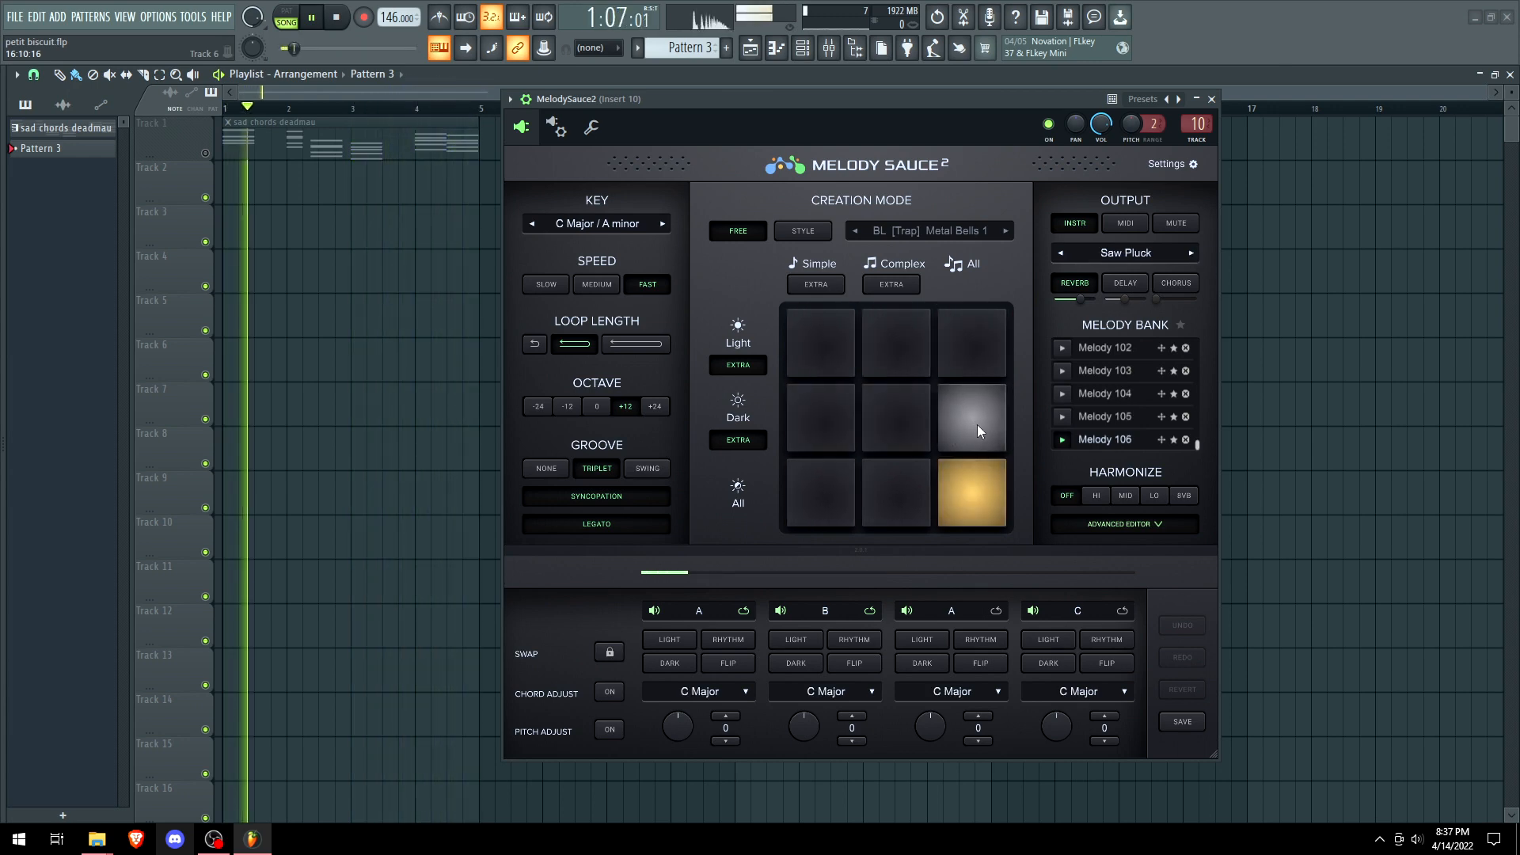
pyautogui.click(971, 342)
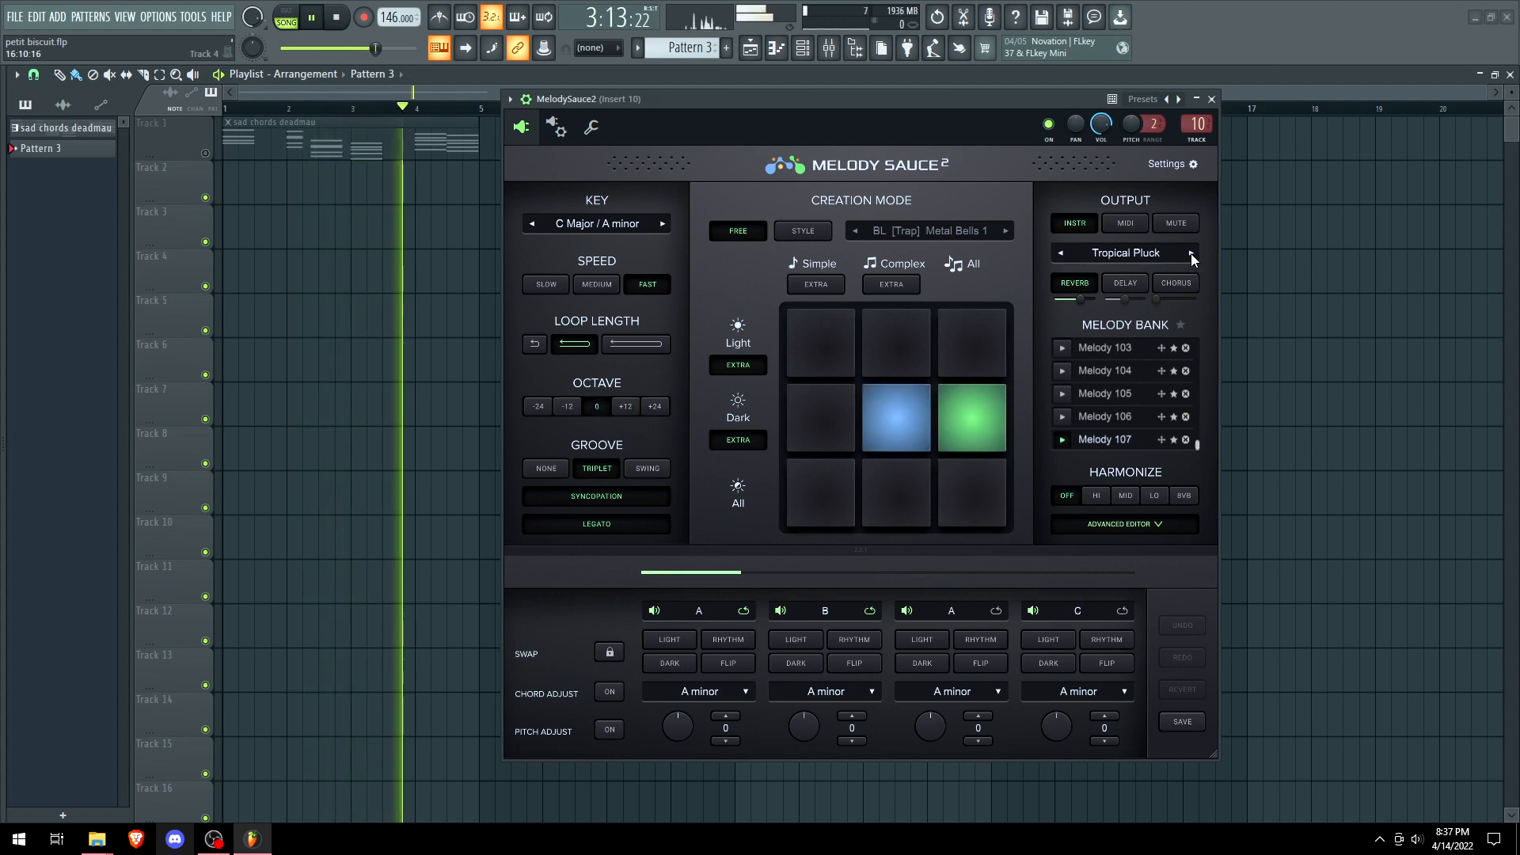
pyautogui.click(820, 492)
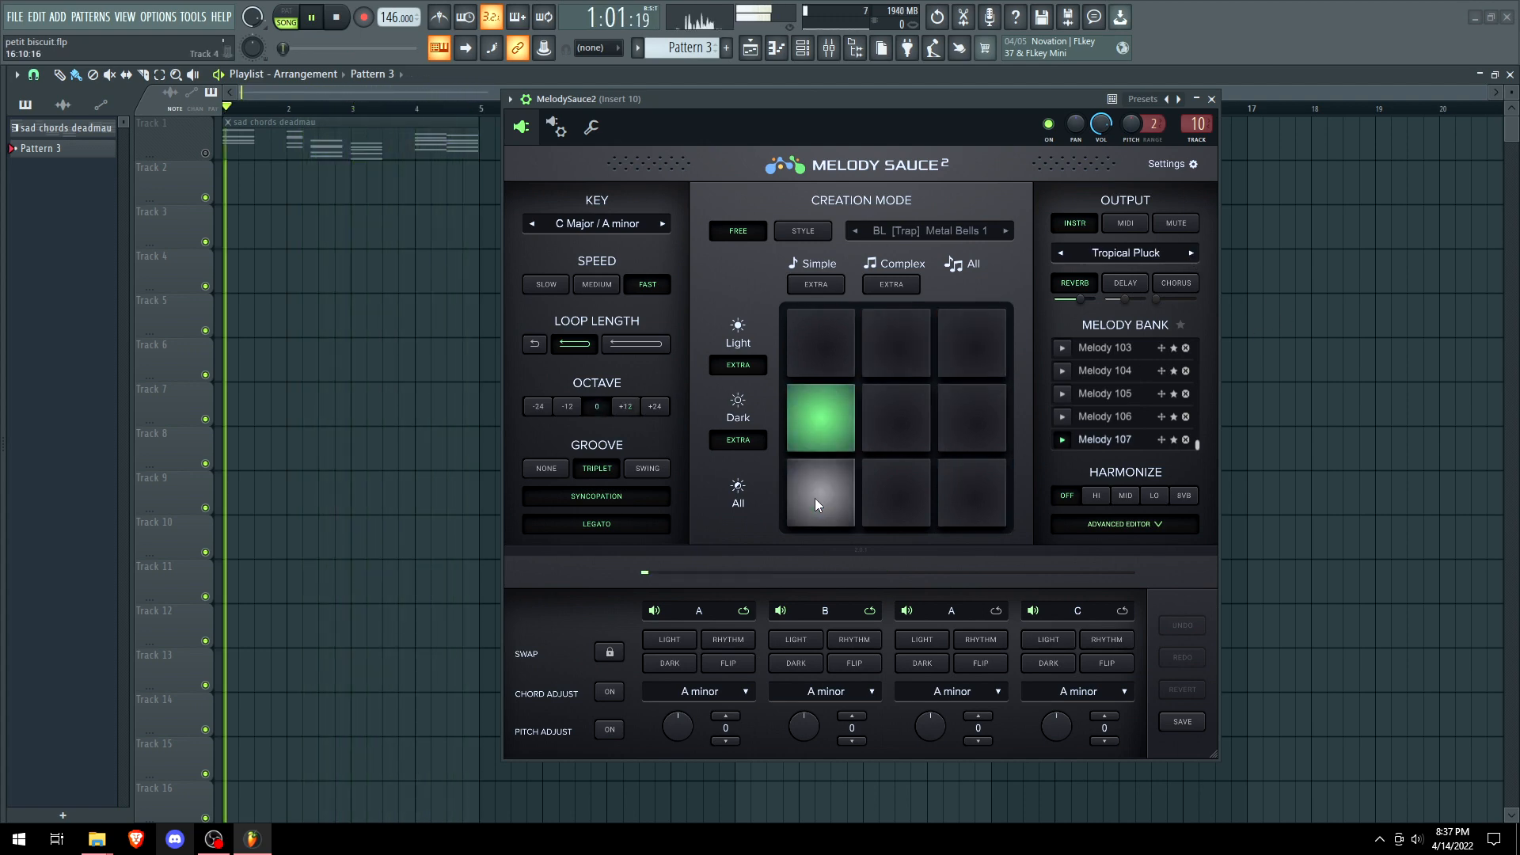
pyautogui.click(820, 492)
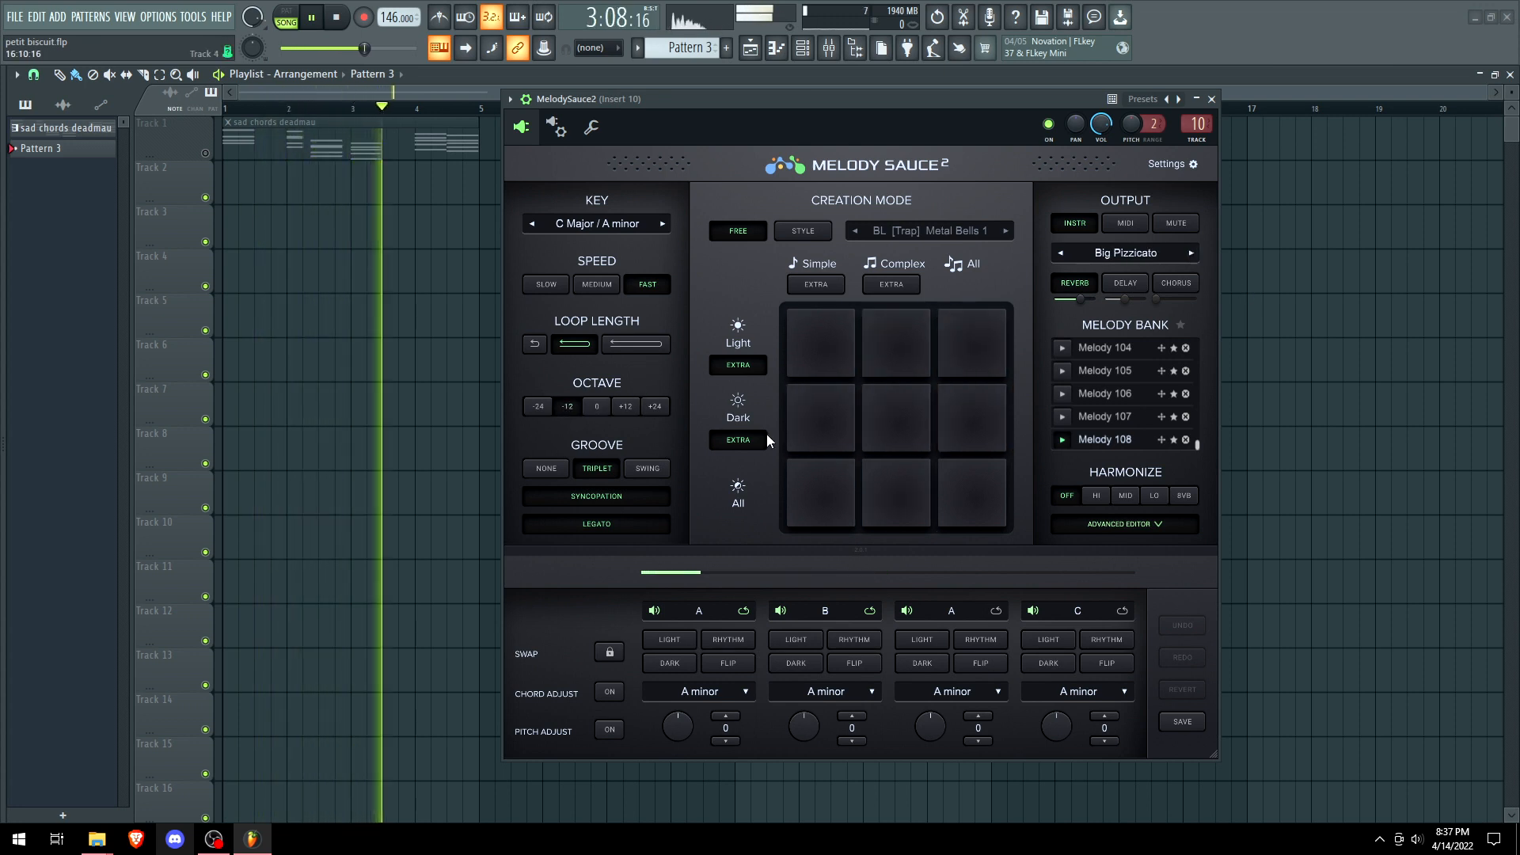
pyautogui.click(972, 493)
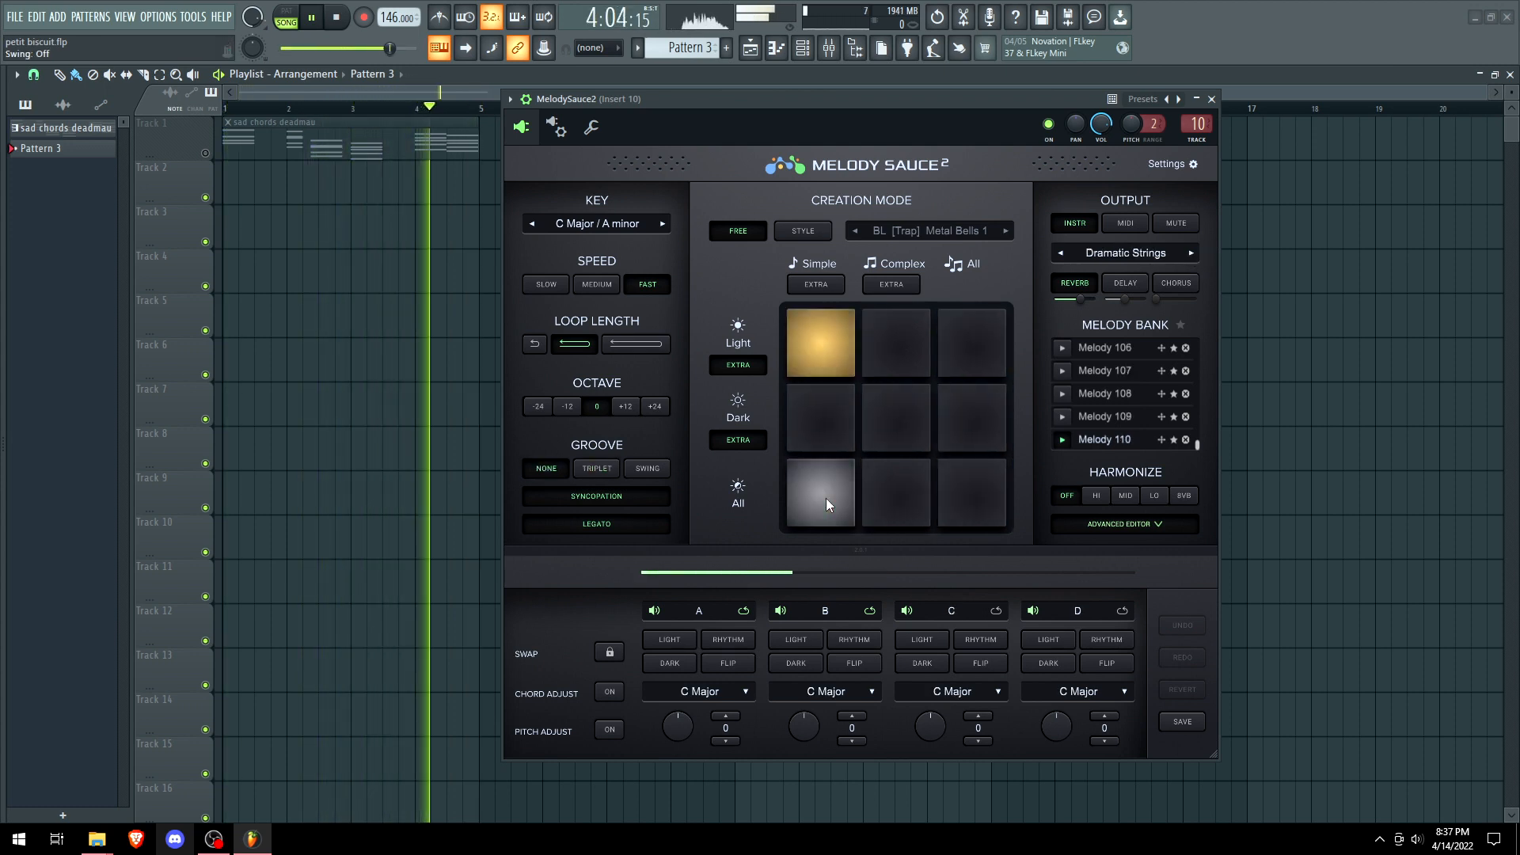
pyautogui.click(895, 342)
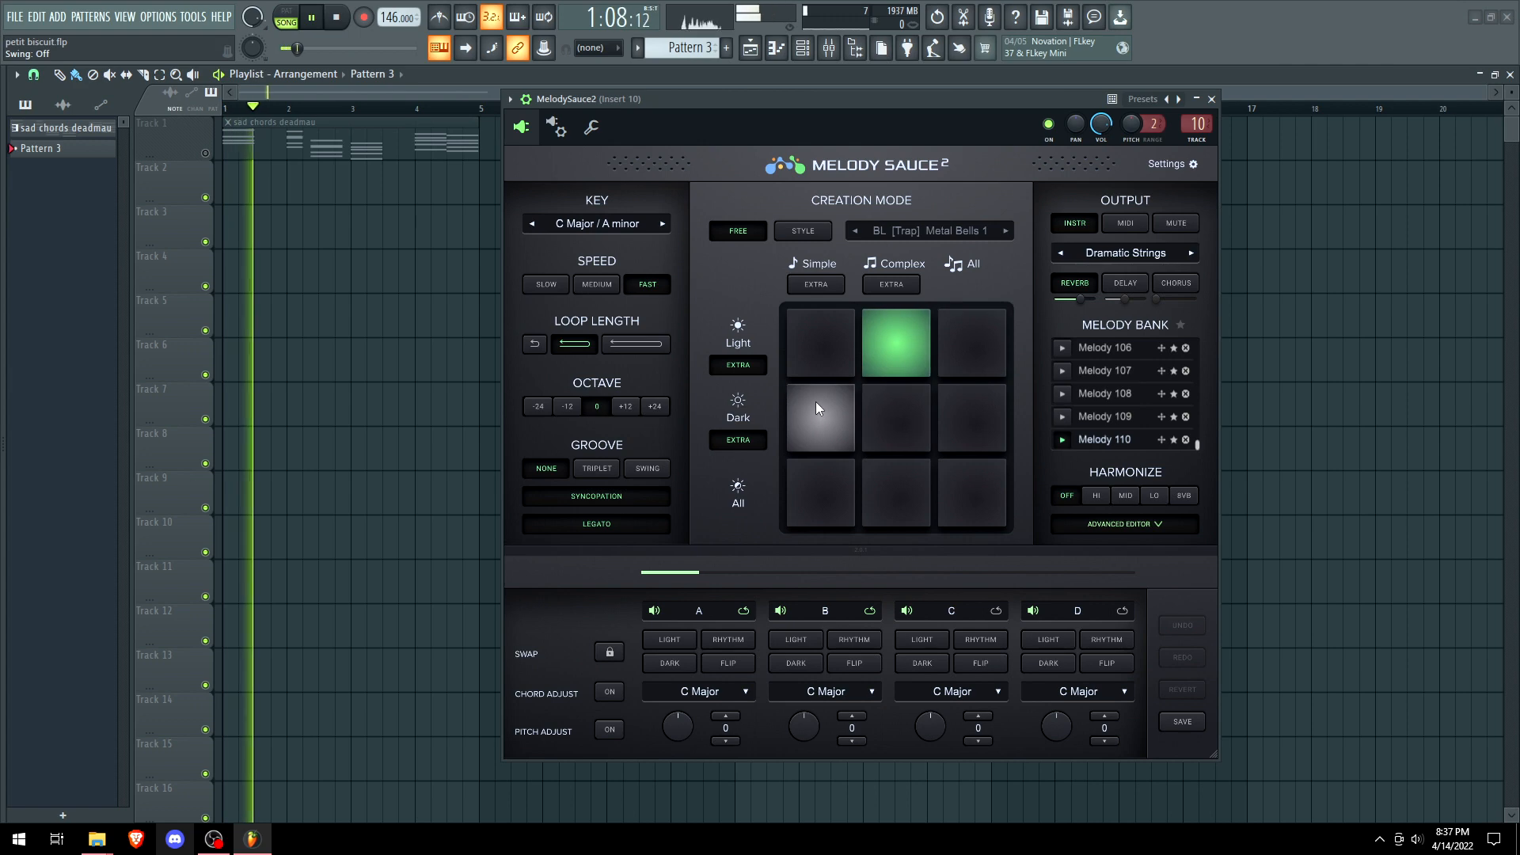